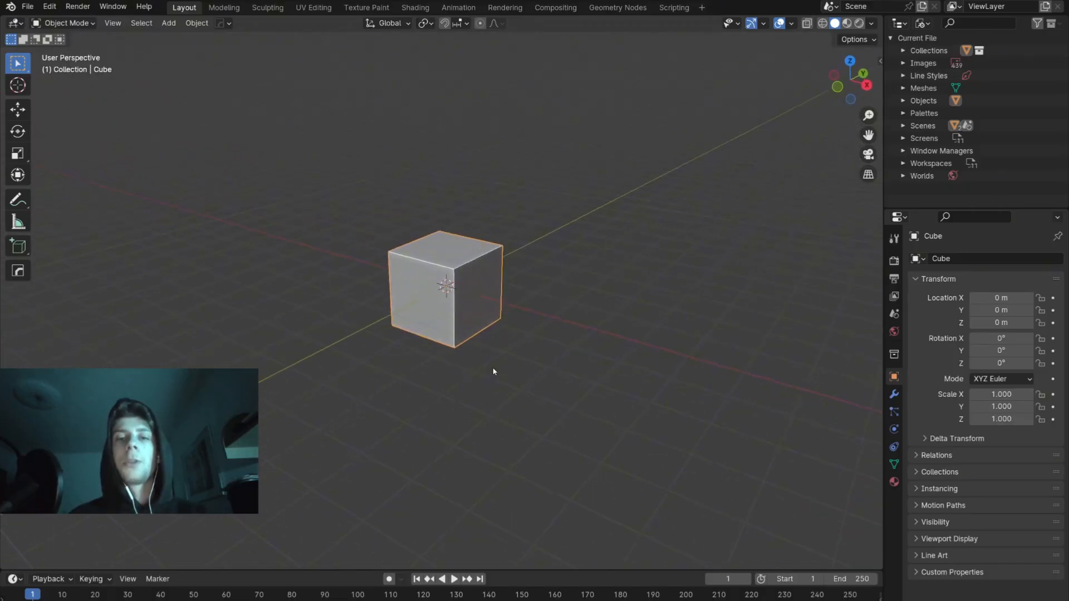
Step: Delete the default cube so a cylinder can take its place at the origin
key("X")
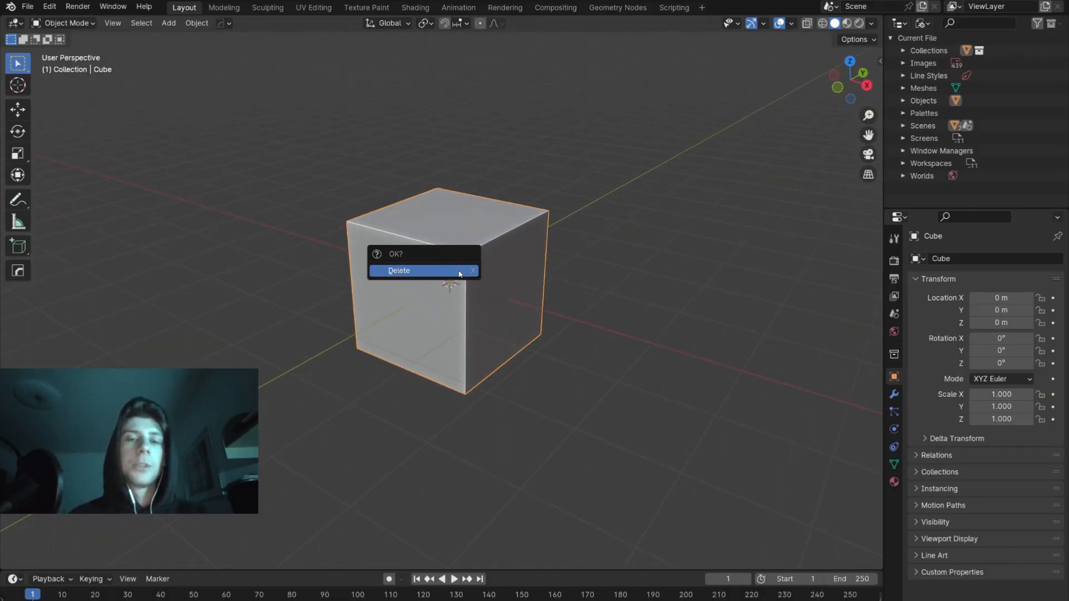
left_click(414, 271)
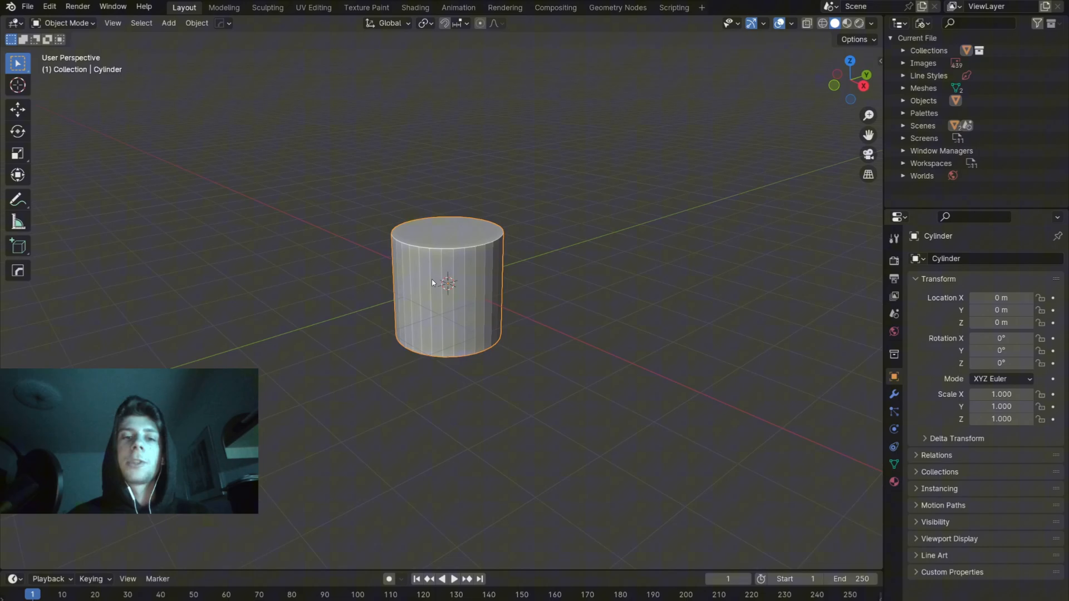
Step: Stretch the cylinder taller along Z, apply the scale, and enter Edit Mode on it
key("s")
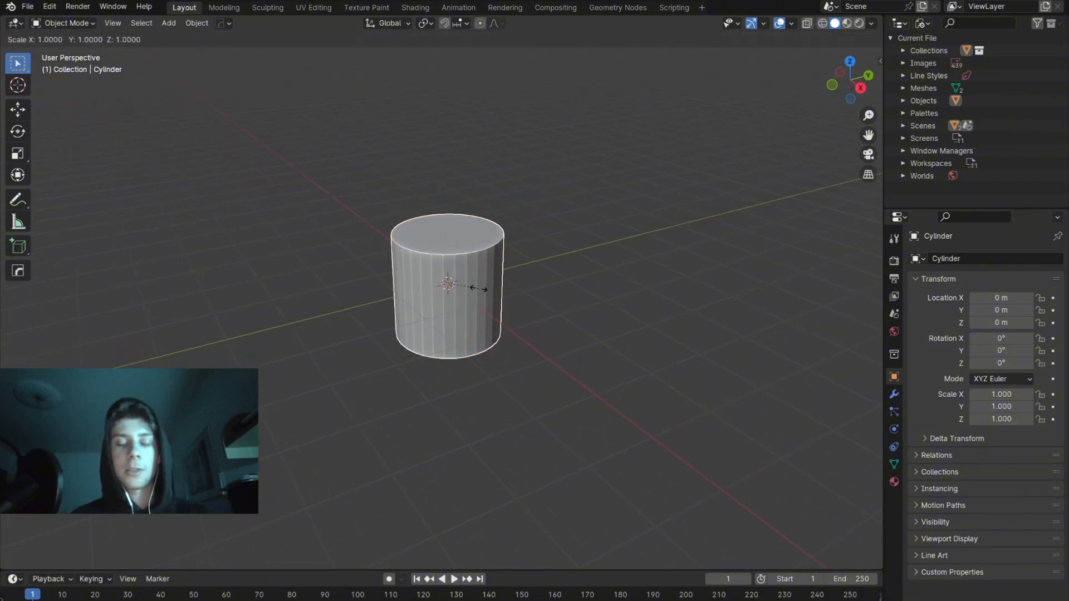
left_click_drag(478, 289, 469, 289)
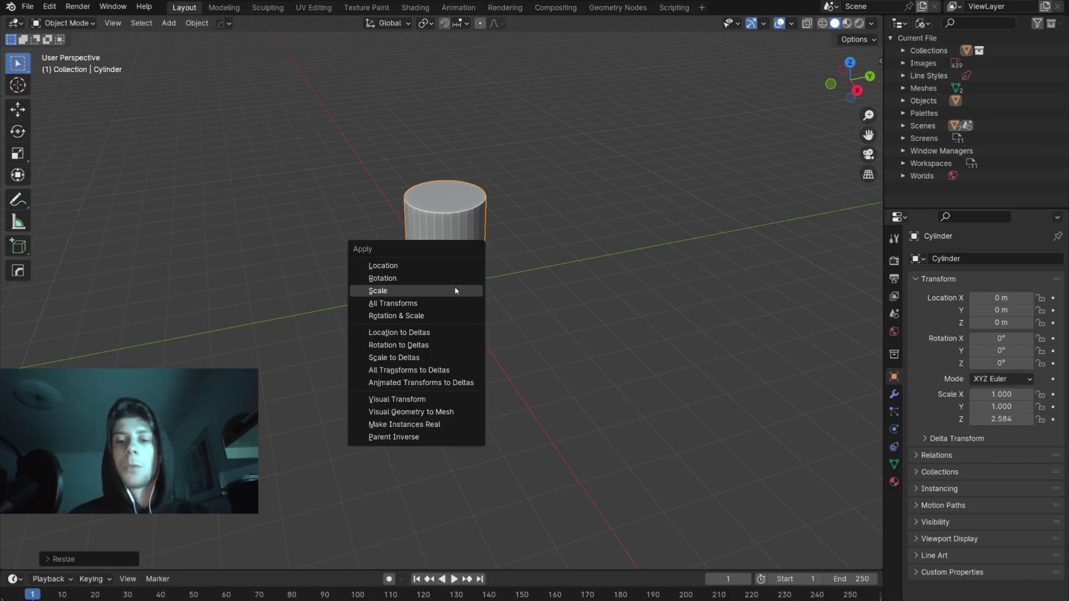
left_click(379, 290)
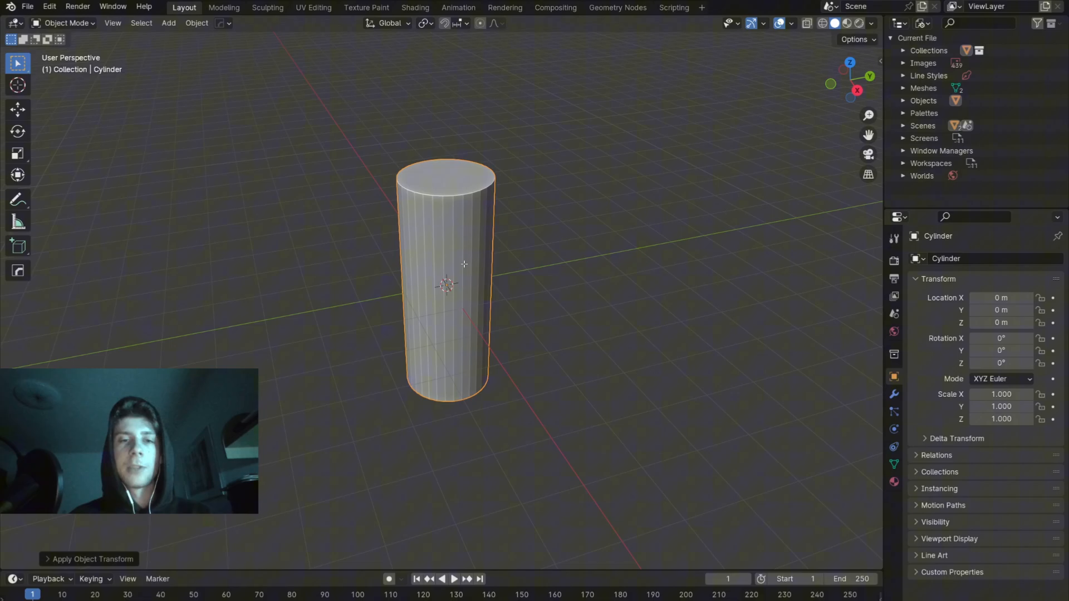
key("Tab")
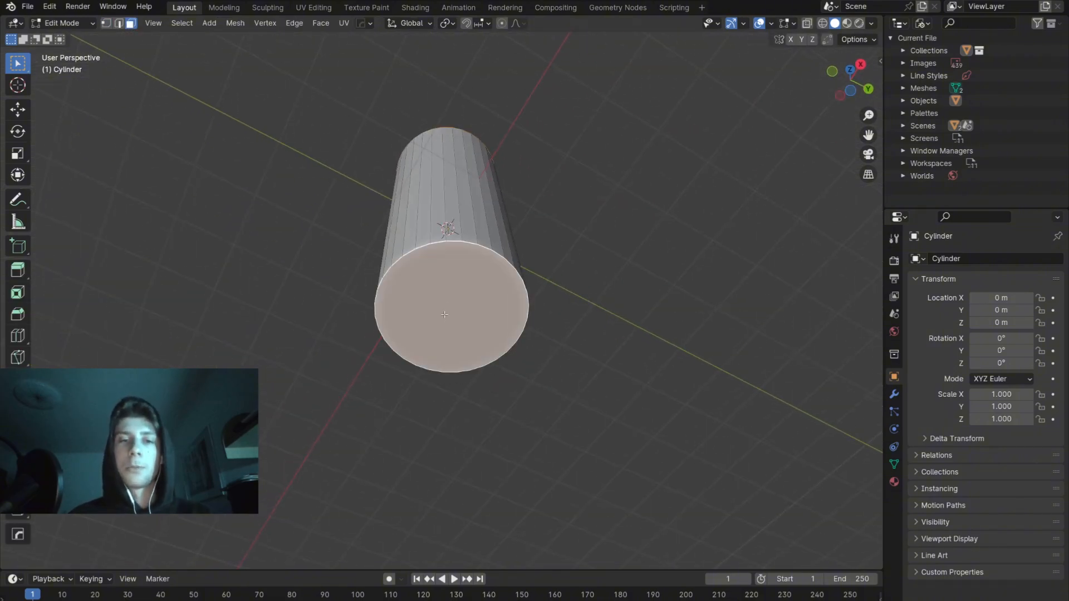
Step: Delete the cap face and run Grid Fill from the F3 search on the open top loop
key("X")
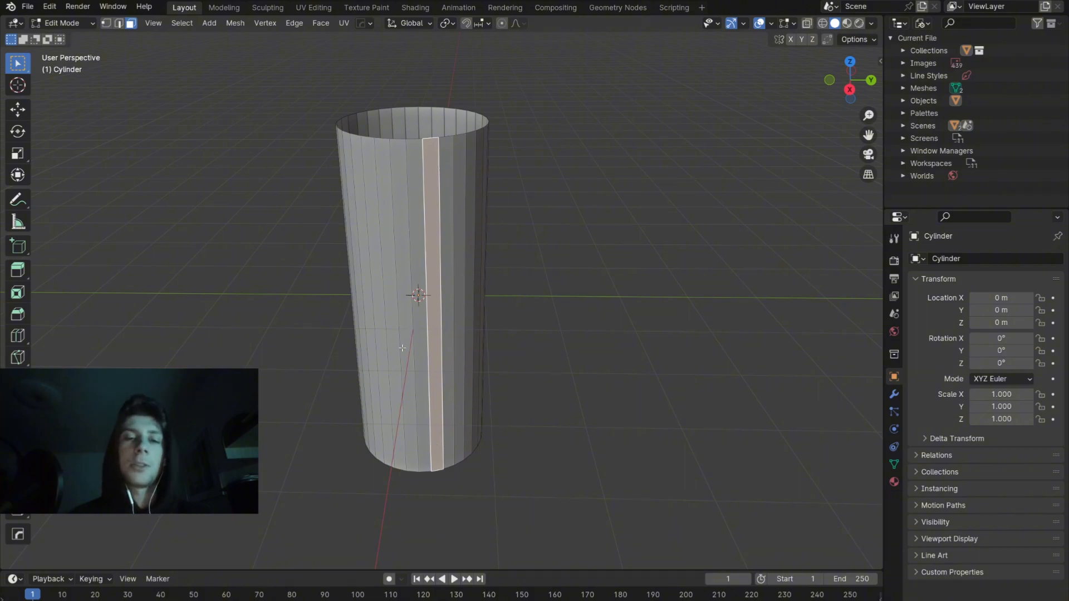
mouse_move(434, 287)
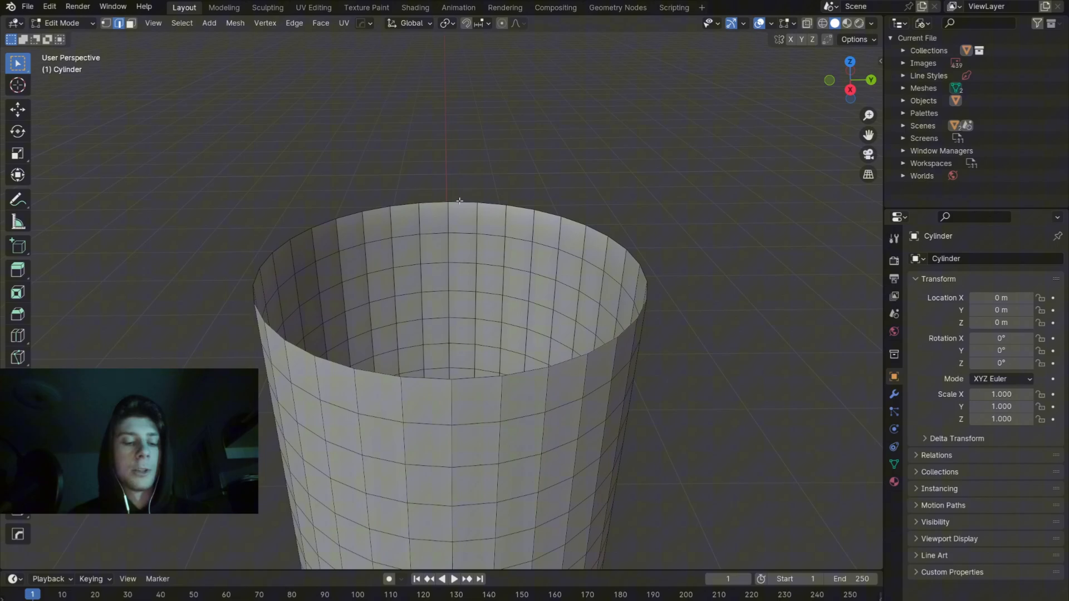
key("F3")
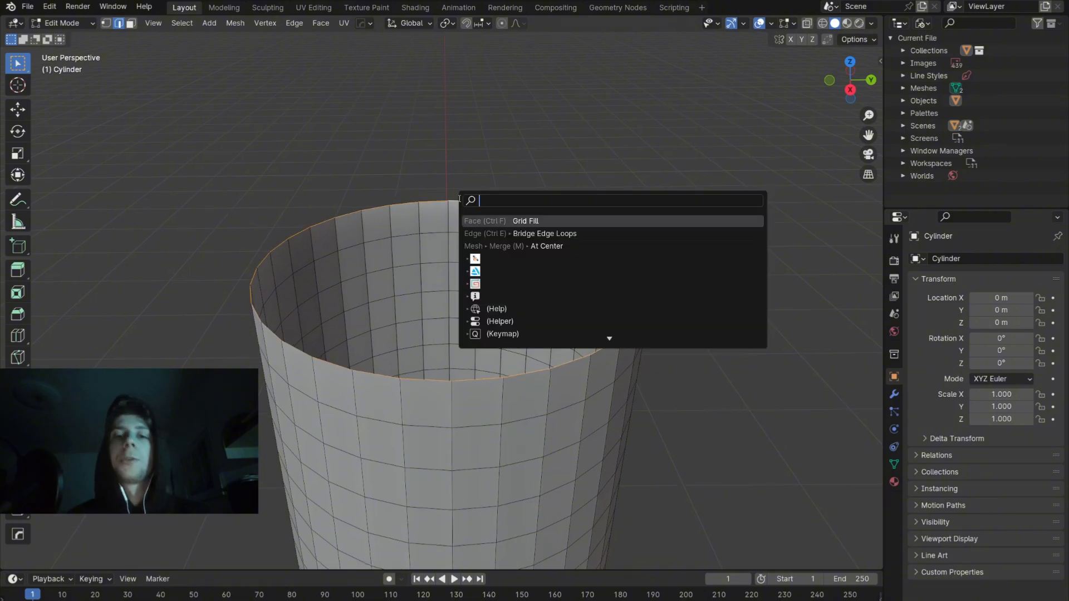
type("fi")
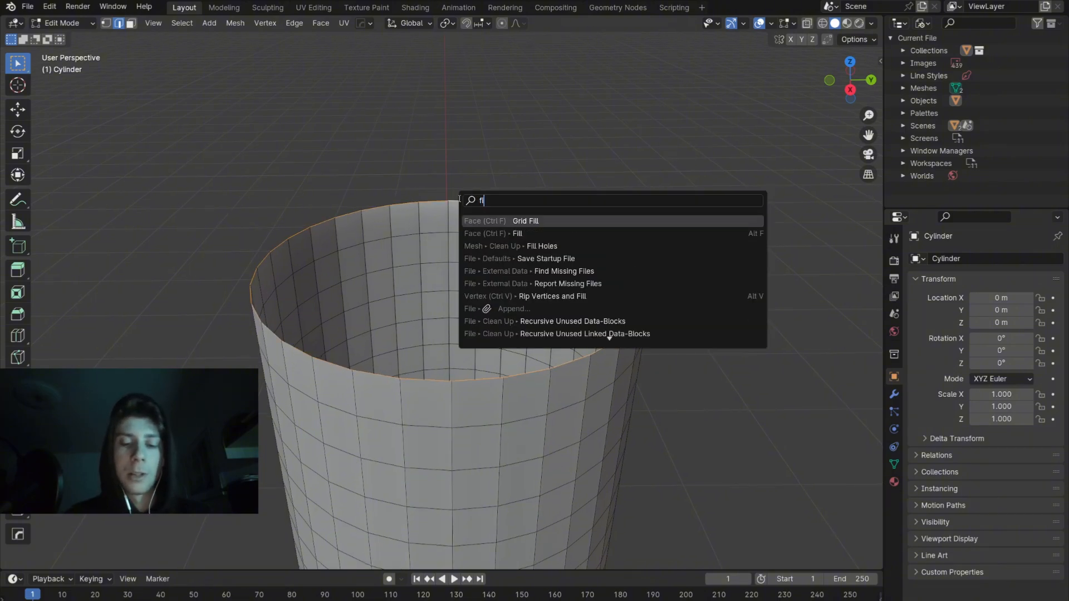
type("ll")
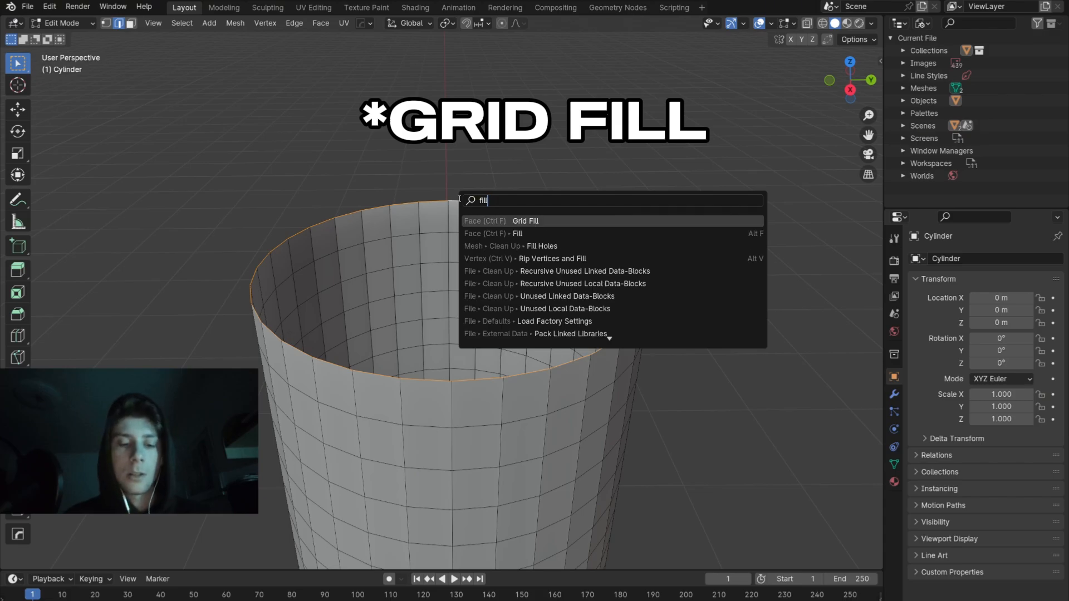
left_click(526, 220)
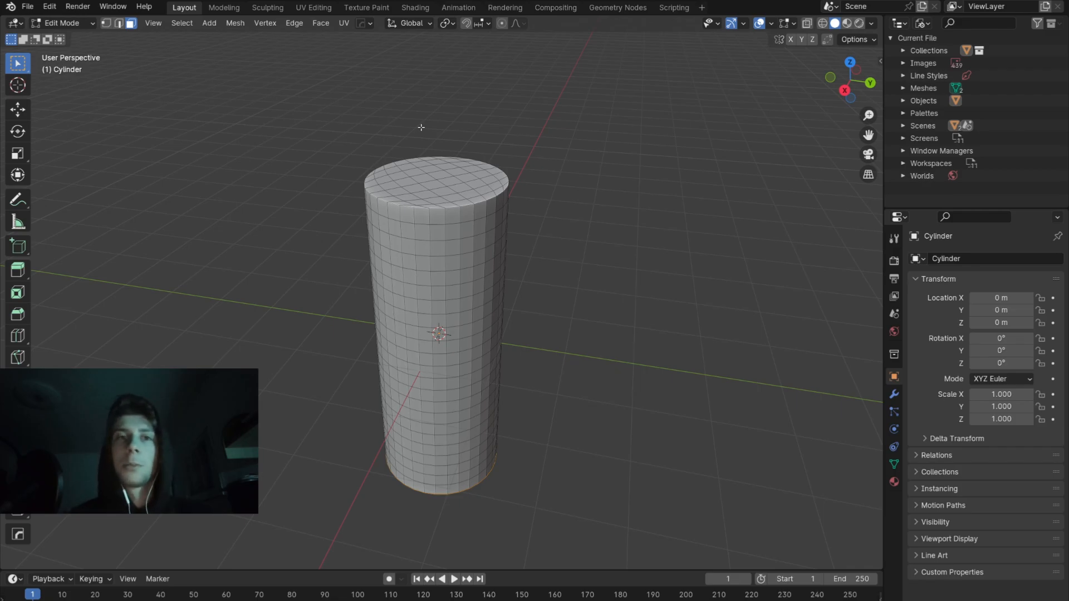
Step: Enter Sculpt Mode and puff the candle's base outward into a flared foot with the Blob brush
left_click(62, 23)
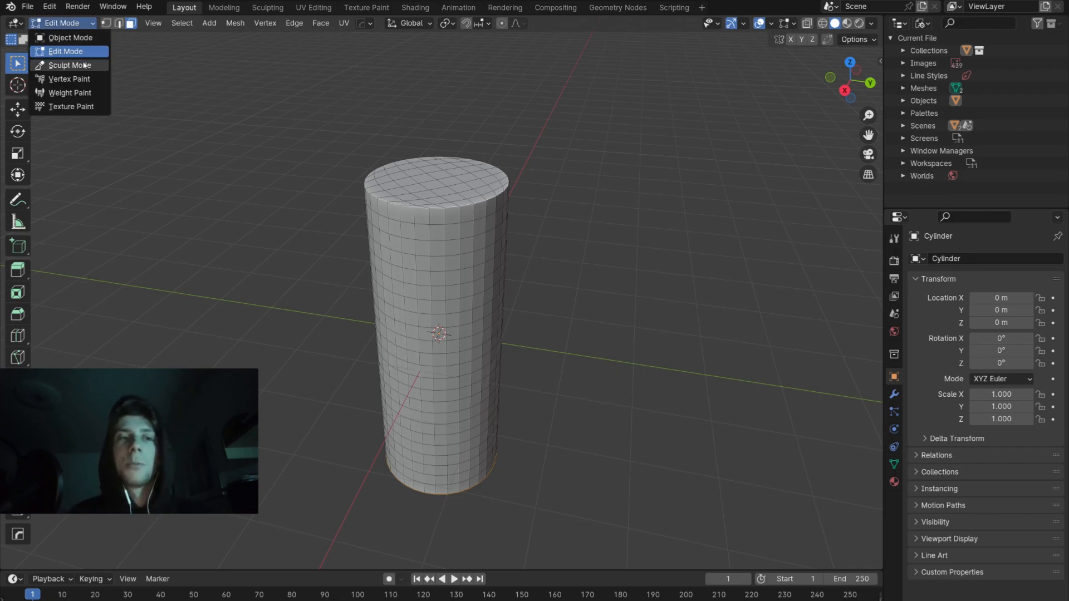
left_click(63, 64)
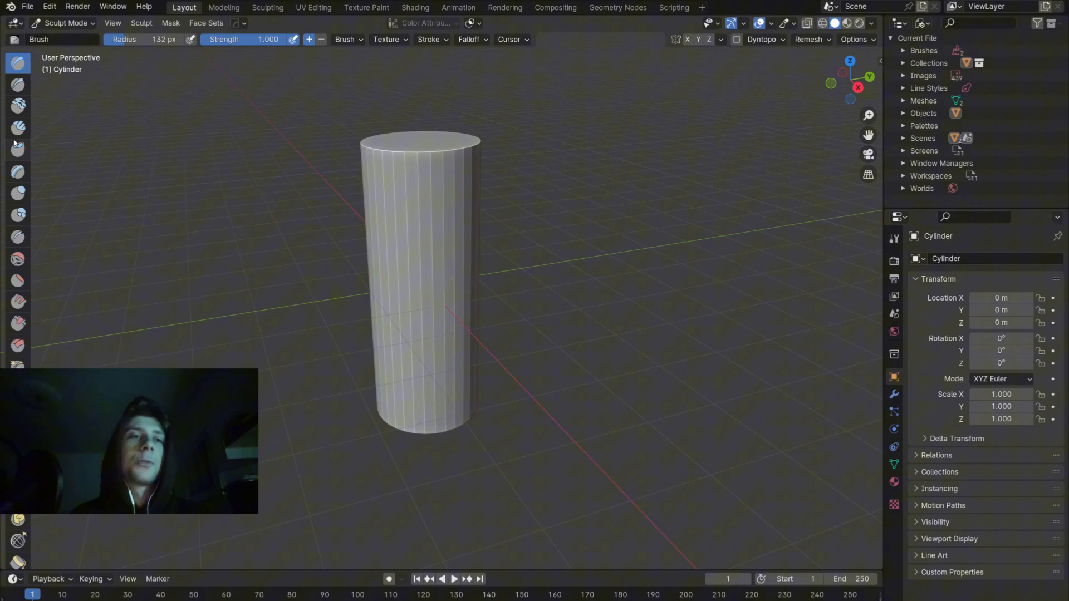
left_click(18, 163)
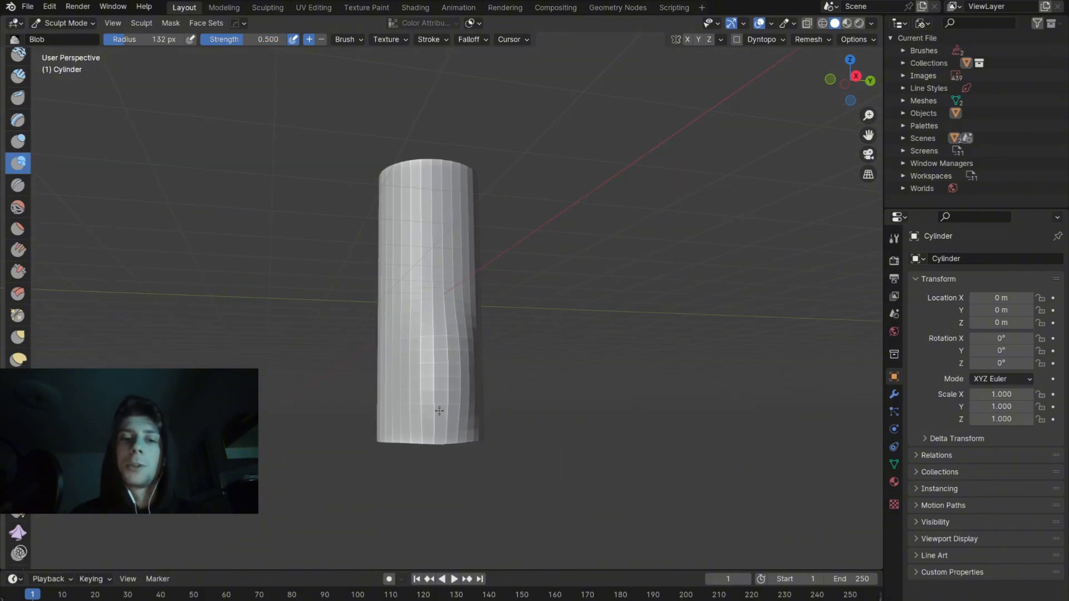
left_click_drag(440, 410, 446, 373)
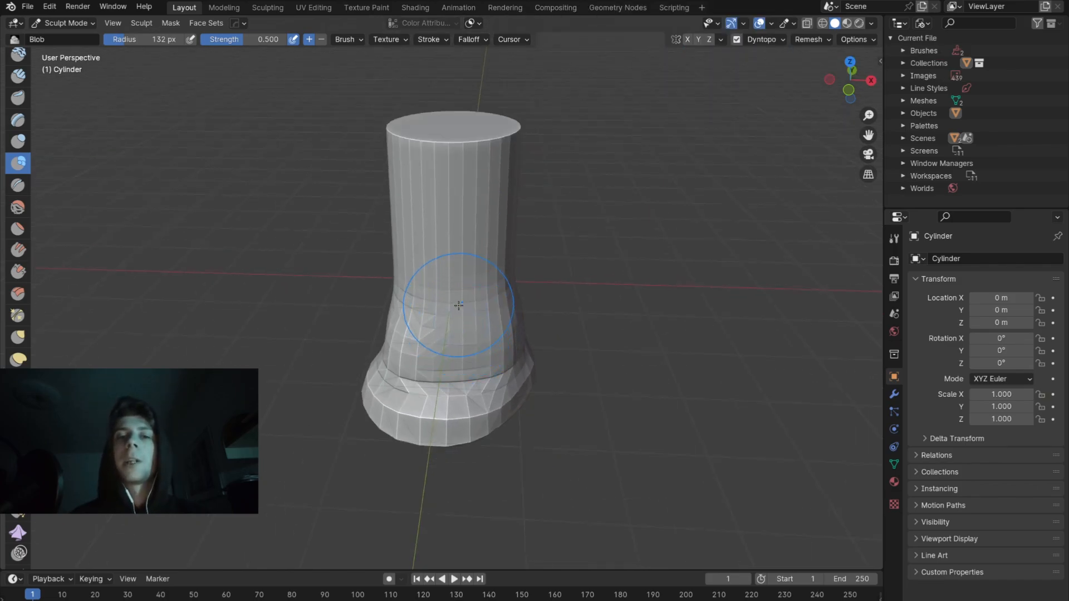
Step: Build wax lumps and a bulge near the base, then carve a melted hollow into the candle top
scroll("down", 3)
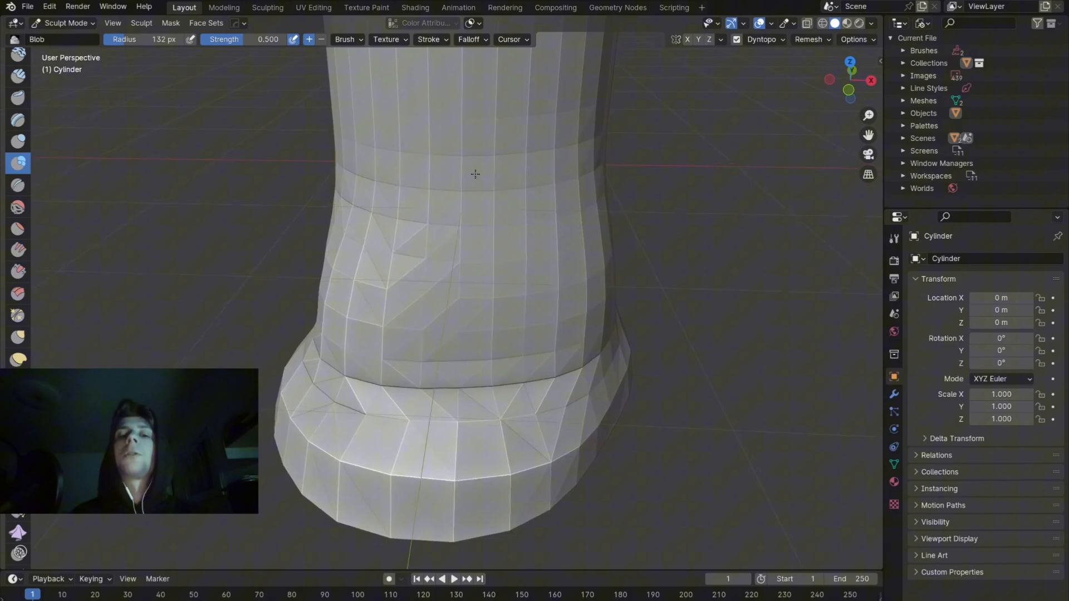
left_click_drag(475, 173, 446, 378)
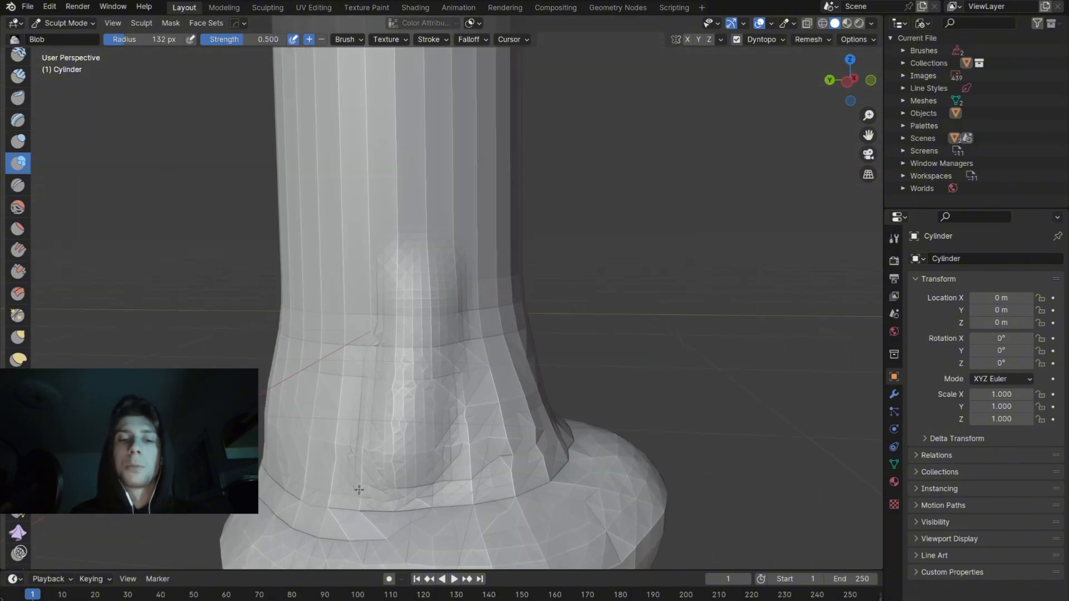
left_click_drag(359, 490, 539, 465)
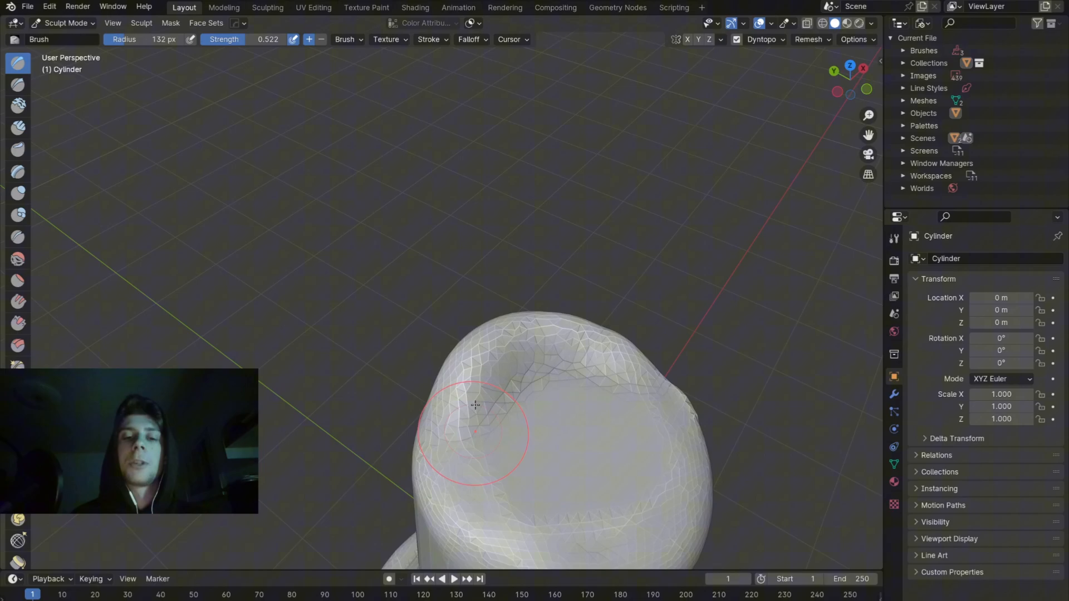
left_click_drag(478, 409, 464, 222)
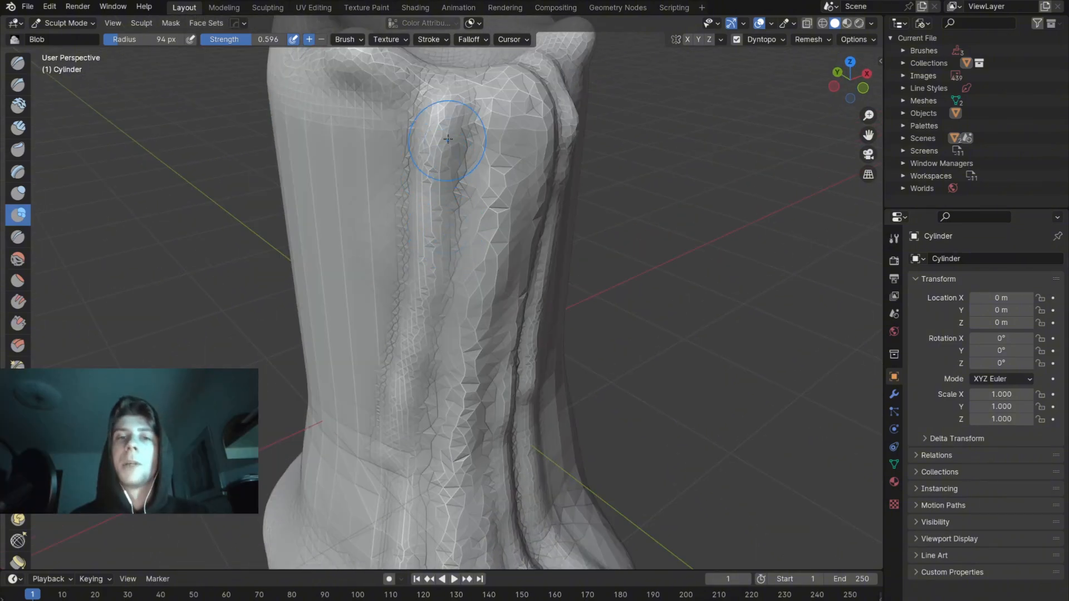
Step: Sculpt another wax drip down the side and smooth the rough surface and drip near the top
left_click_drag(448, 141, 461, 173)
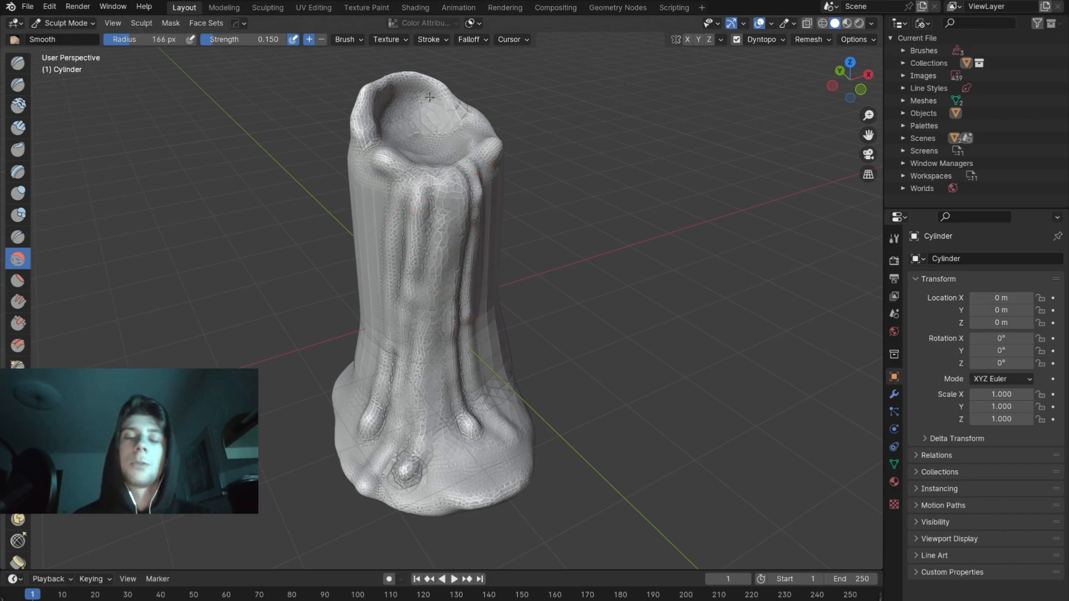
left_click_drag(443, 272, 484, 253)
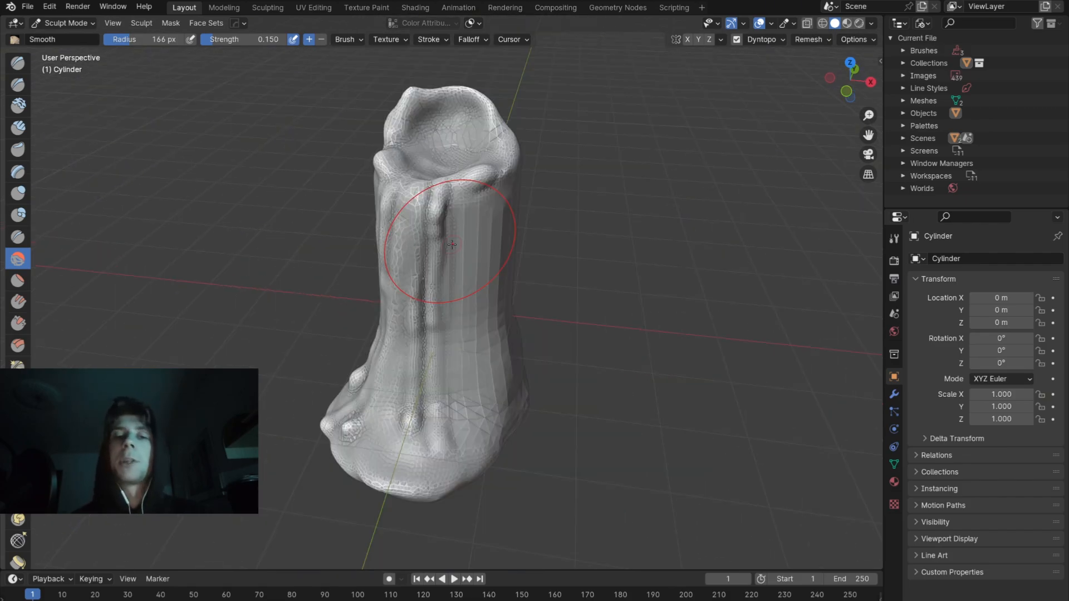
left_click_drag(450, 245, 430, 249)
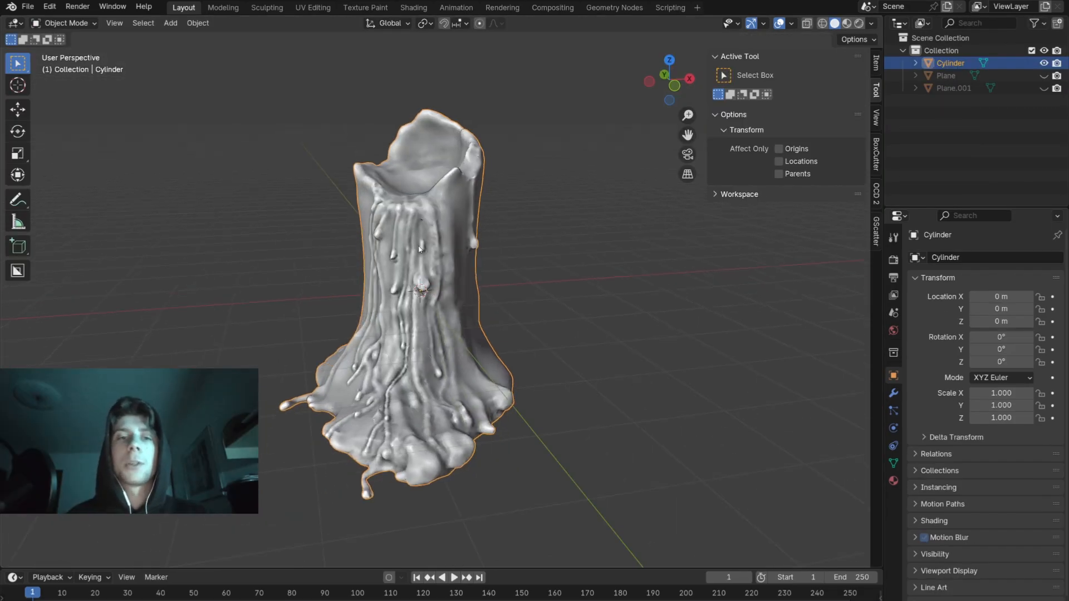
Step: Leave sculpting, add a Remesh modifier in Smooth mode to the candle, then remove it again
key("Tab")
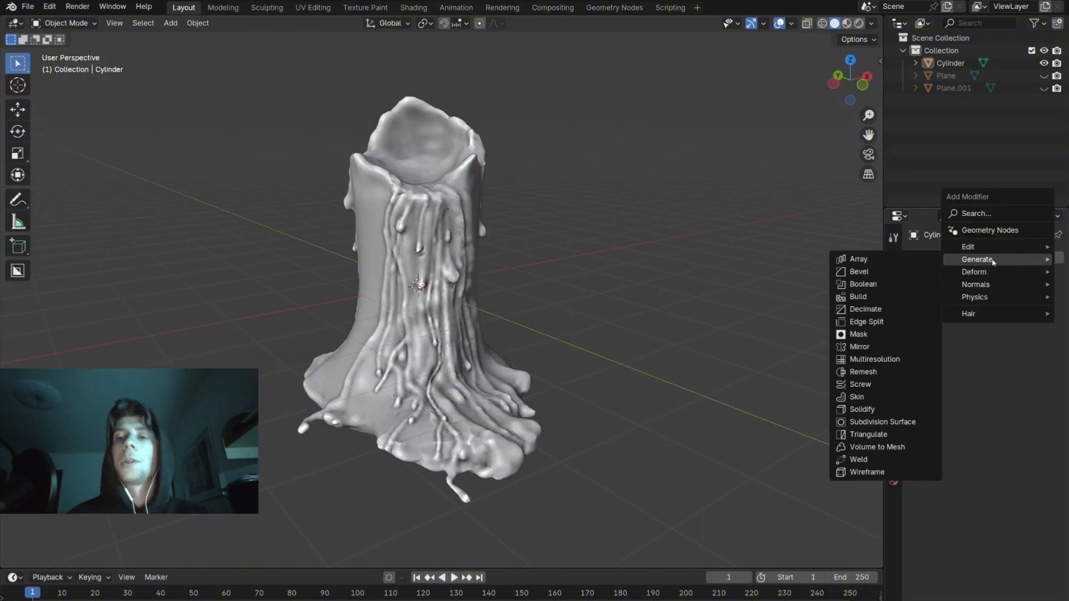
left_click(863, 372)
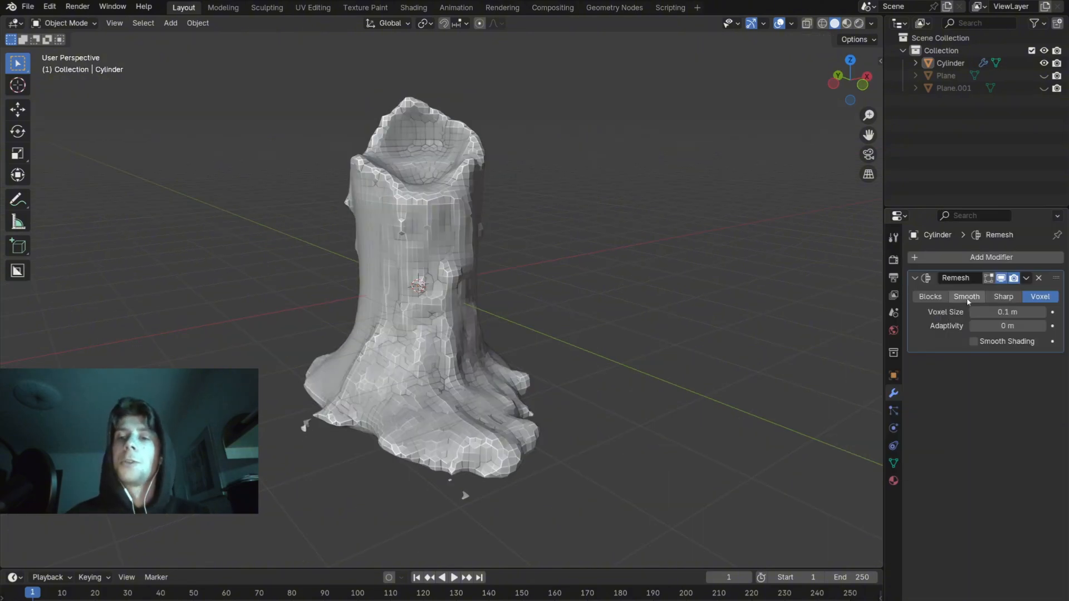
left_click(966, 296)
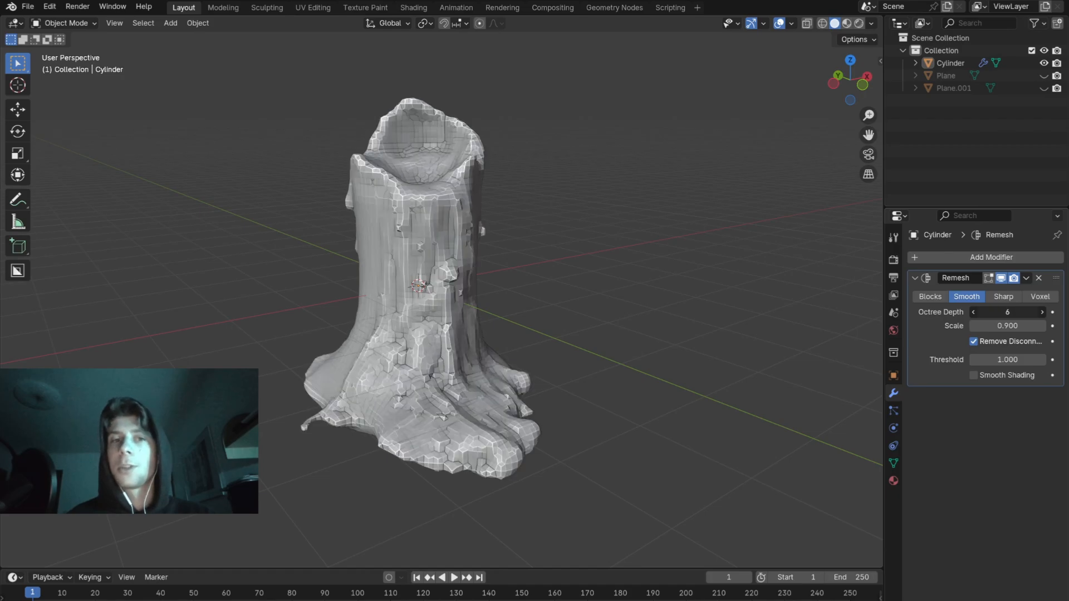
left_click(1039, 279)
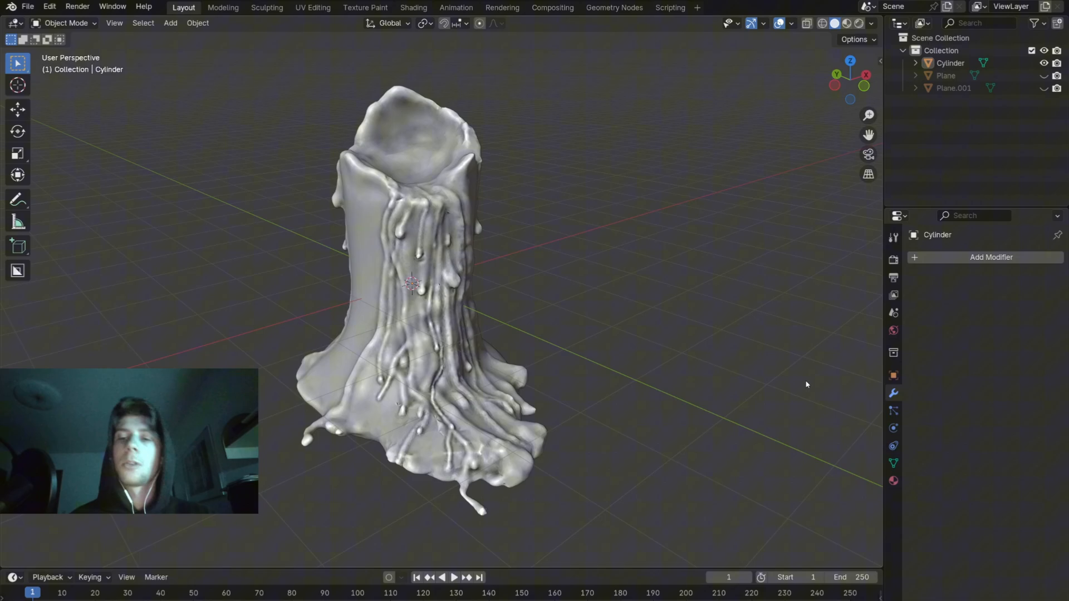
mouse_move(894, 463)
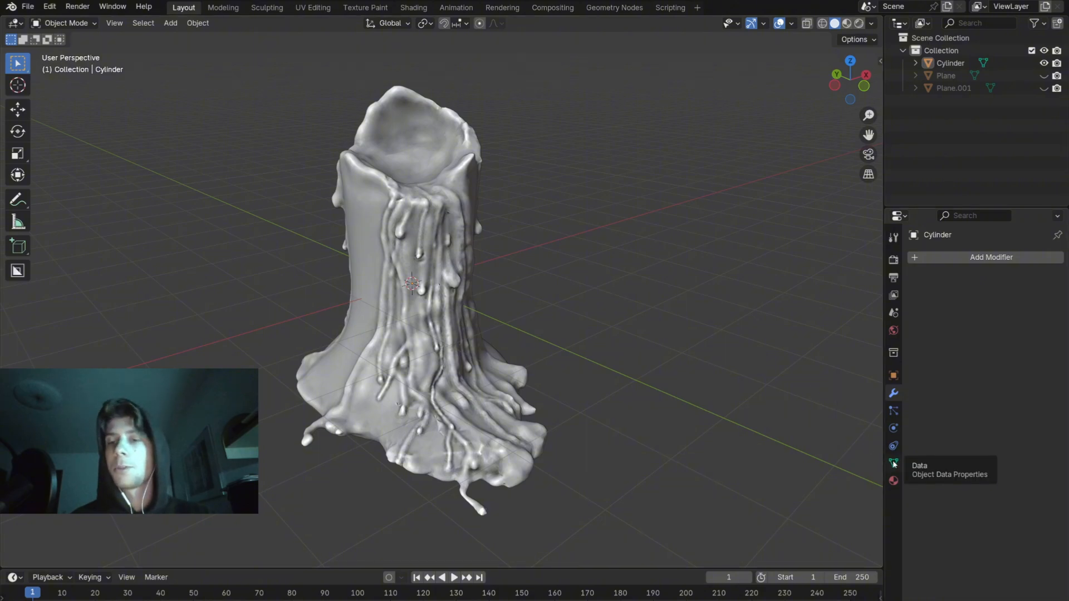
Step: Show the candle mesh's Object Data properties in the Properties editor
left_click(893, 462)
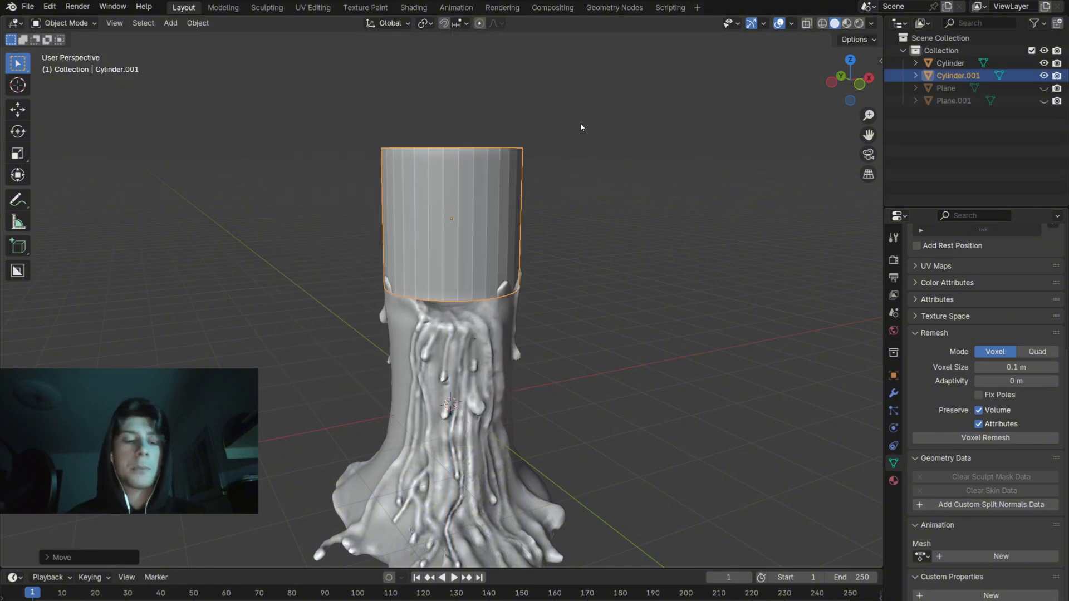
Step: Scale the second cylinder down toward thin wick proportions in the candle top
key("s")
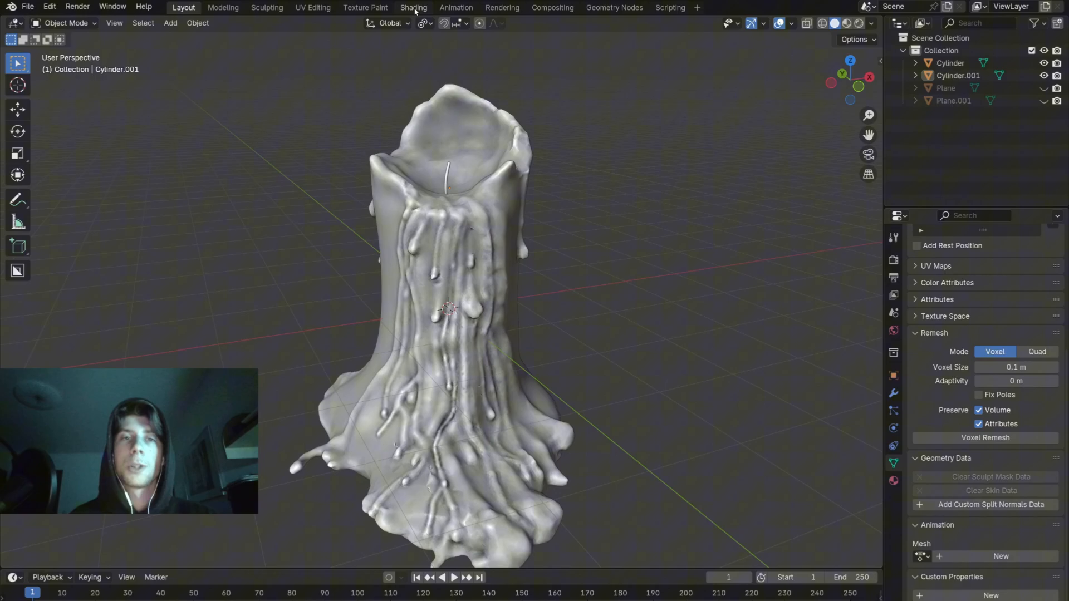
Step: In the Shading workspace, set the Principled BSDF base colour to a warm wax yellow
left_click(413, 6)
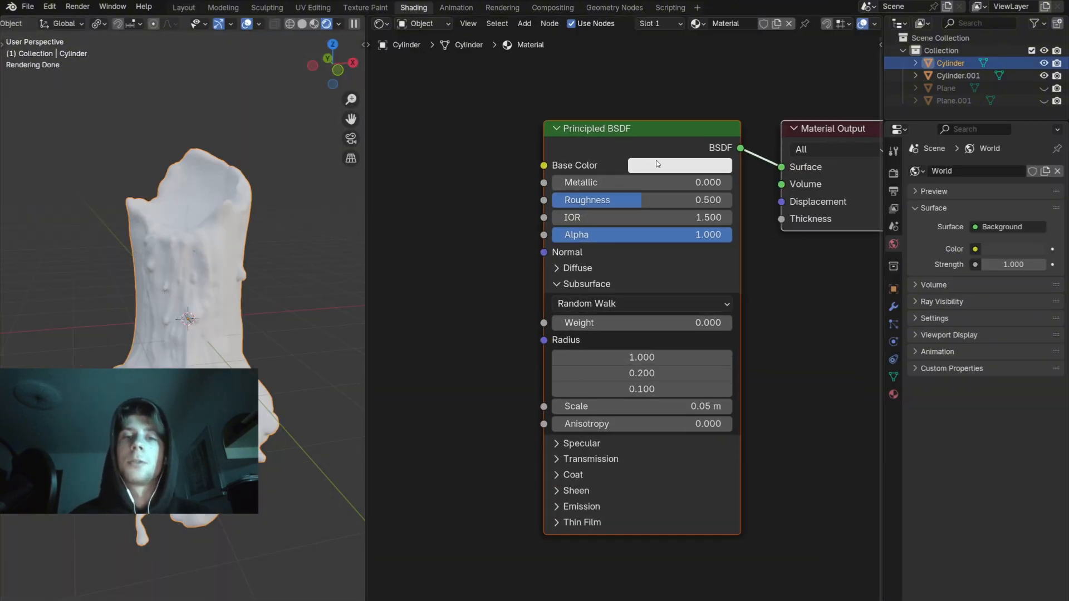
left_click(679, 165)
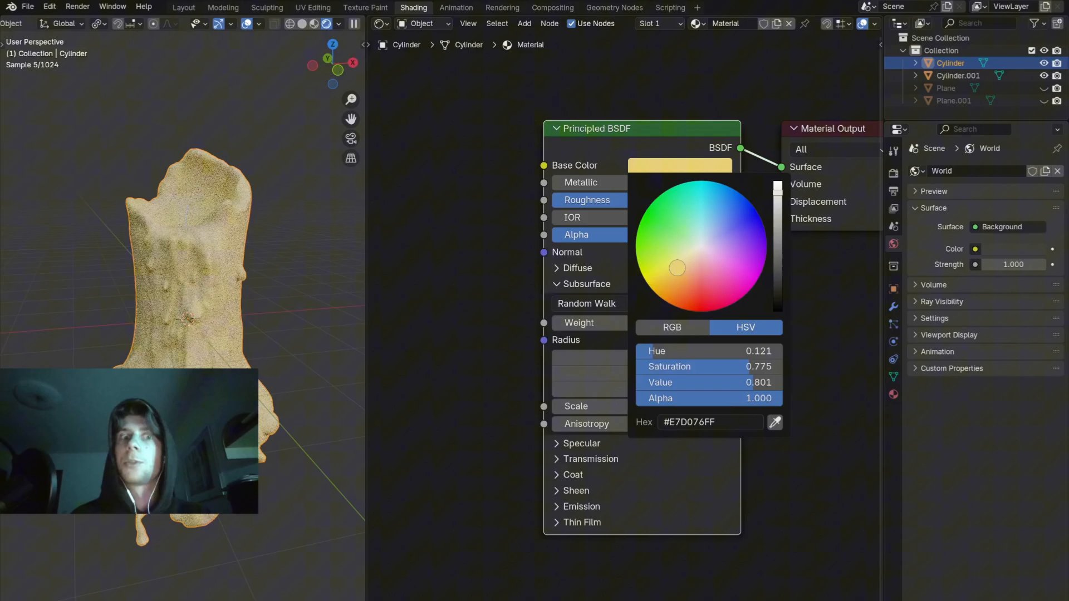
left_click_drag(676, 268, 675, 270)
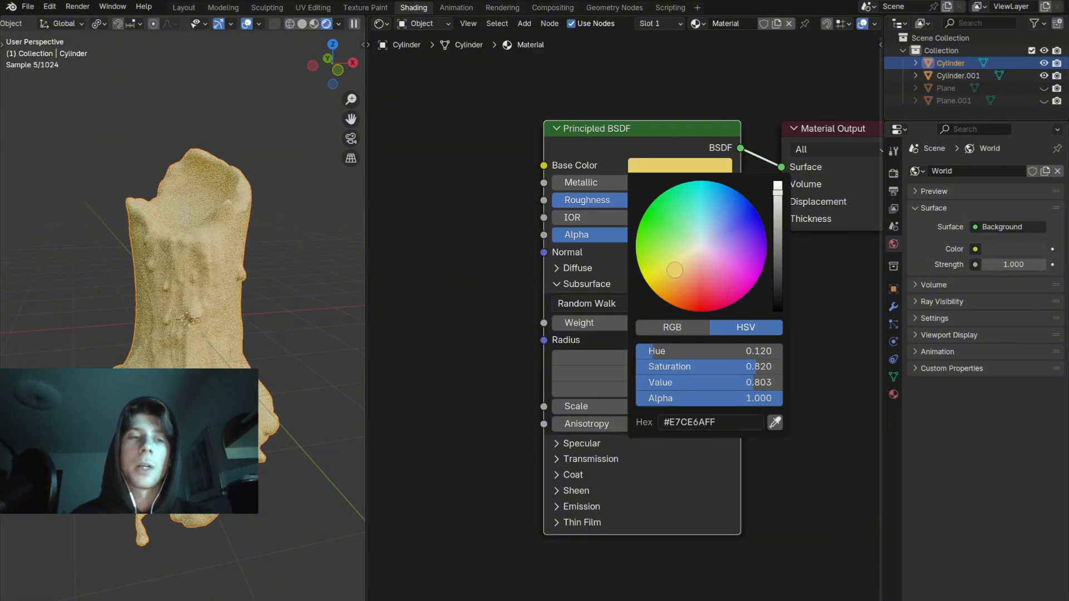
left_click(310, 216)
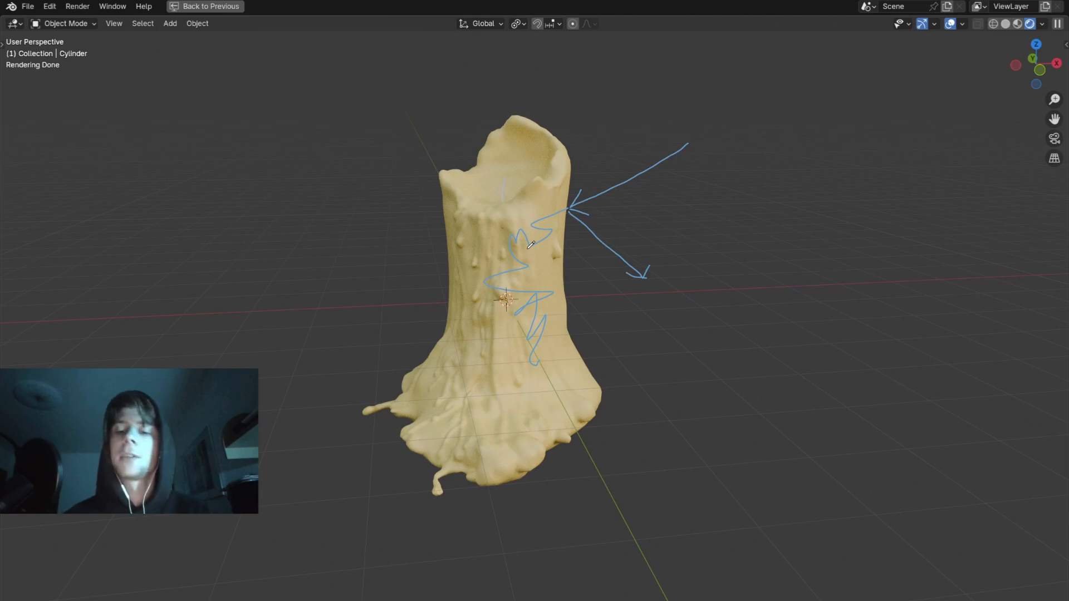
Step: Return from the full-screen viewport to the shading layout before editing the wax material
left_click(414, 7)
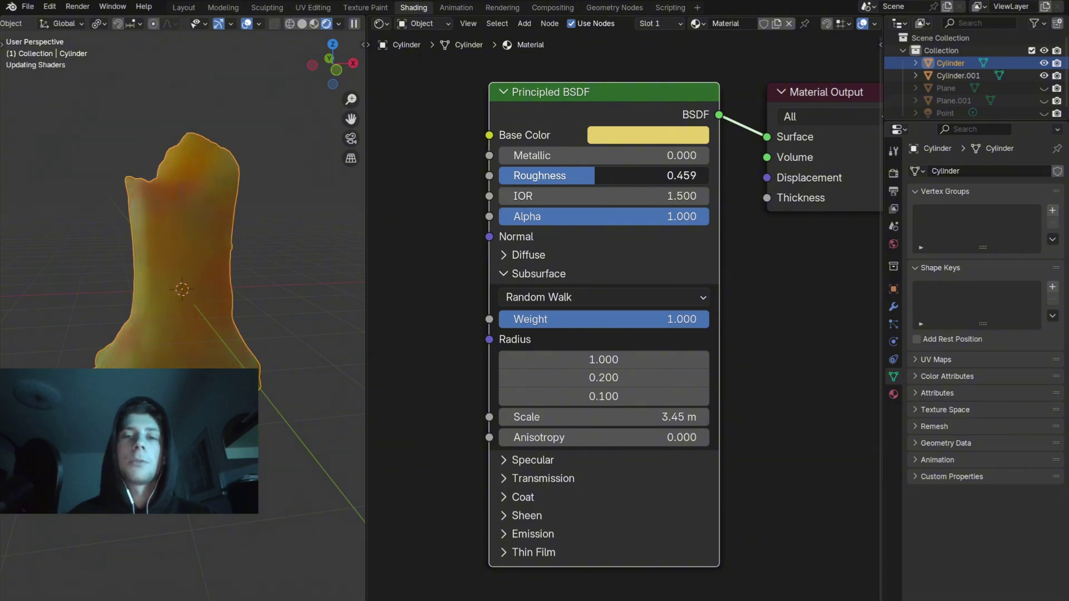
Step: Add a Magic Texture and Bump to the new wick material, feeding Bump Normal into the BSDF Normal
left_click_drag(594, 175, 539, 175)
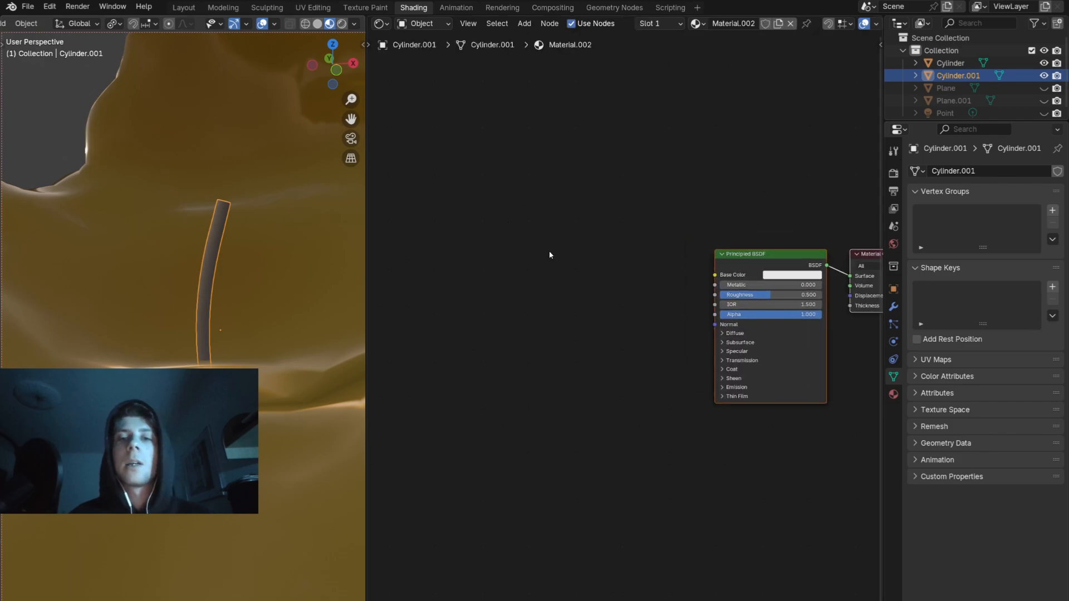
type("ma")
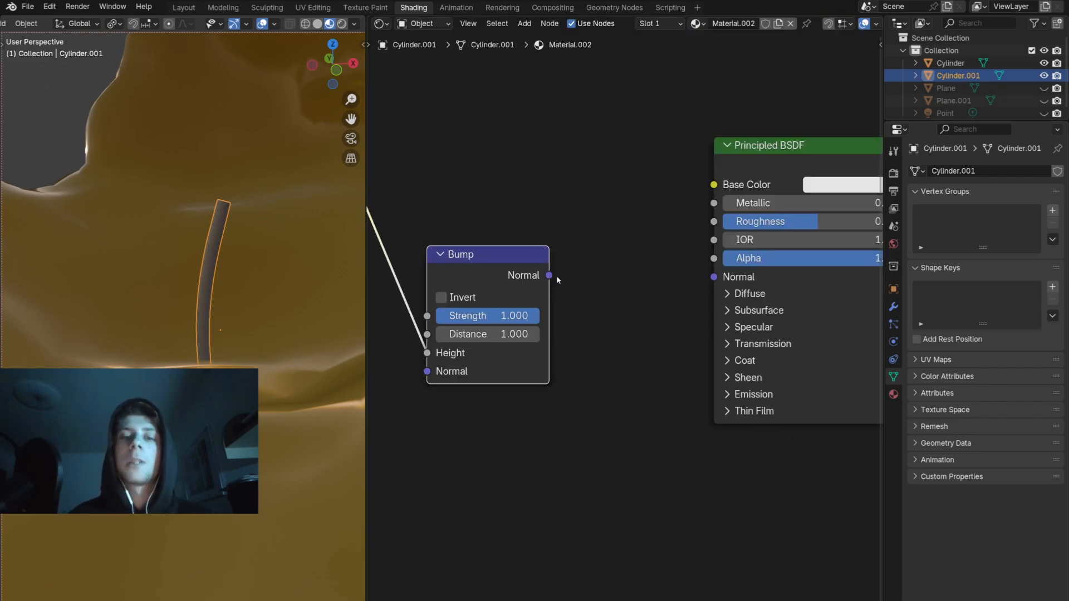
left_click_drag(549, 275, 713, 278)
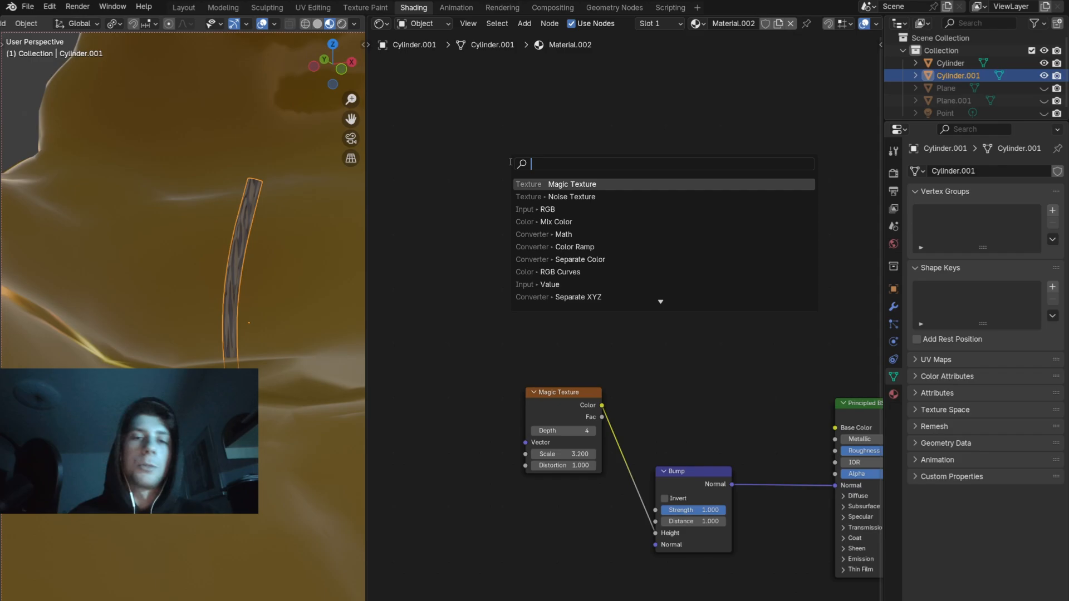
Step: Add Texture Coordinate and Color Ramp nodes so height drives the wick gradient
type("texture co")
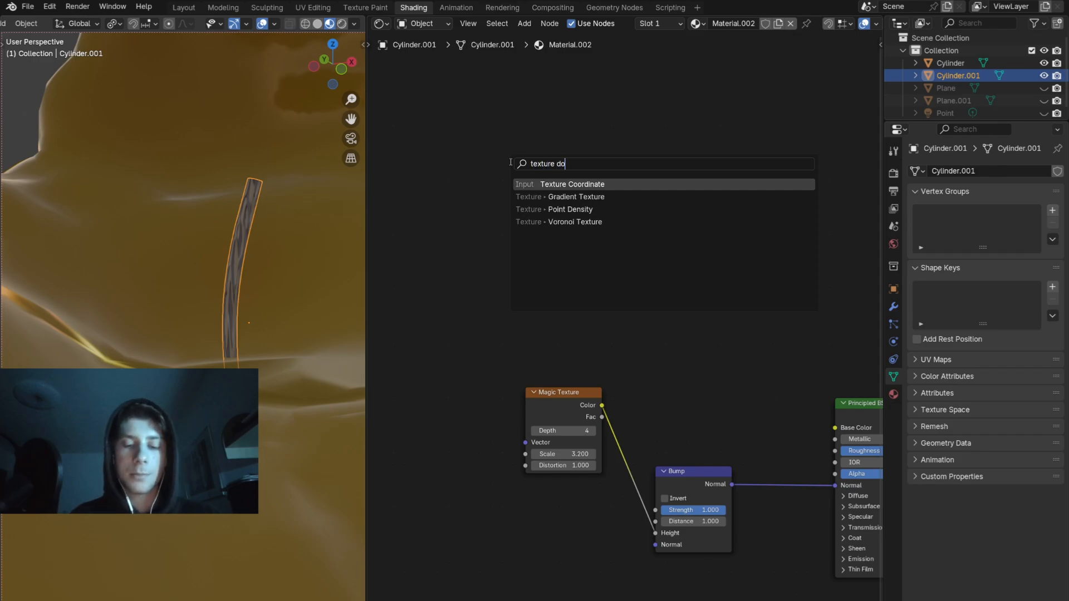
left_click(572, 185)
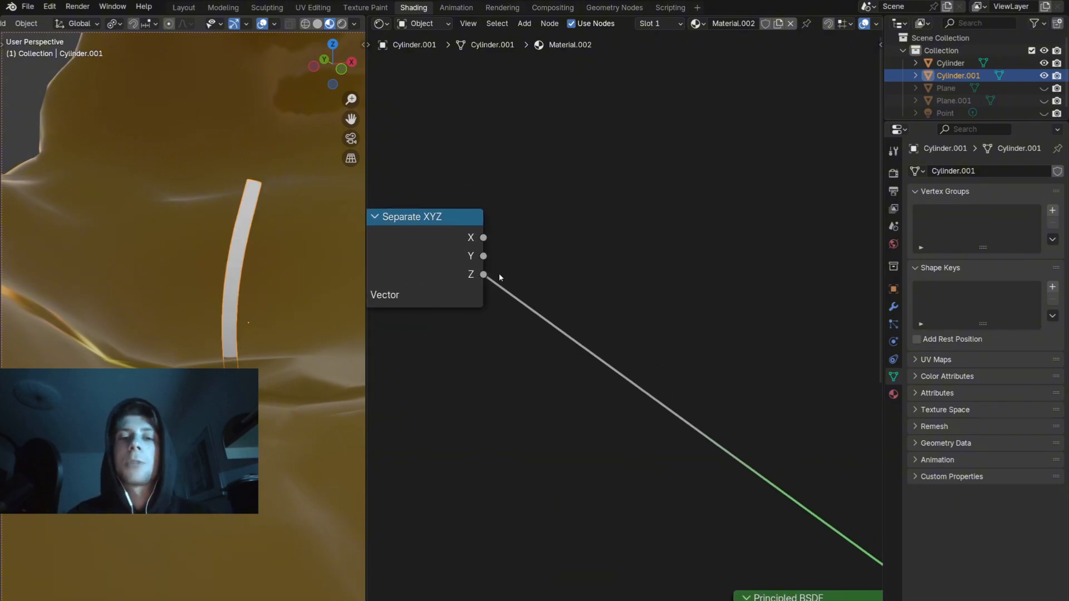
type("color")
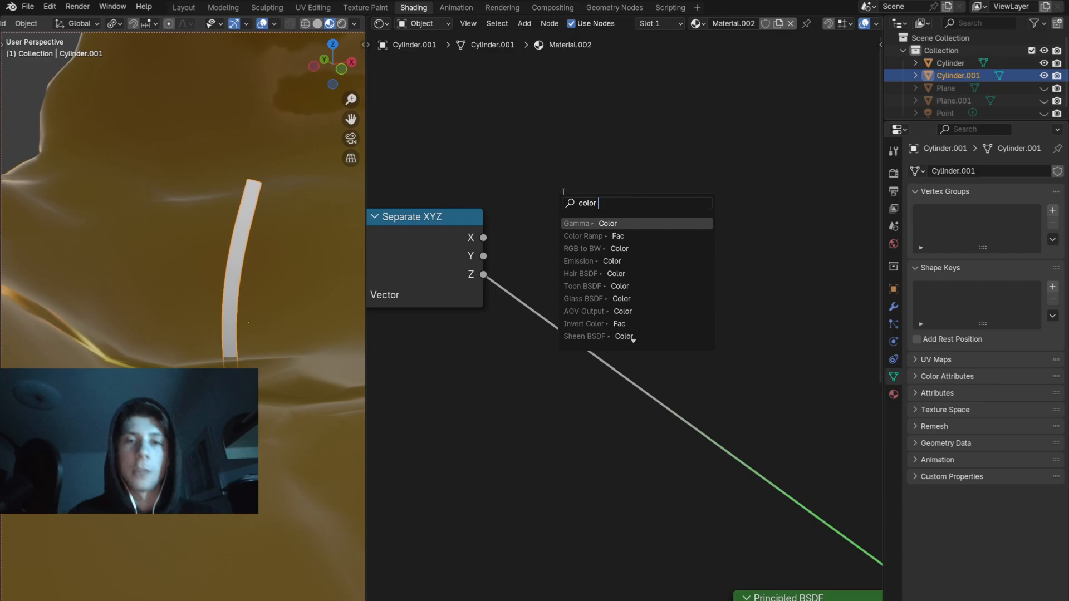
left_click(583, 236)
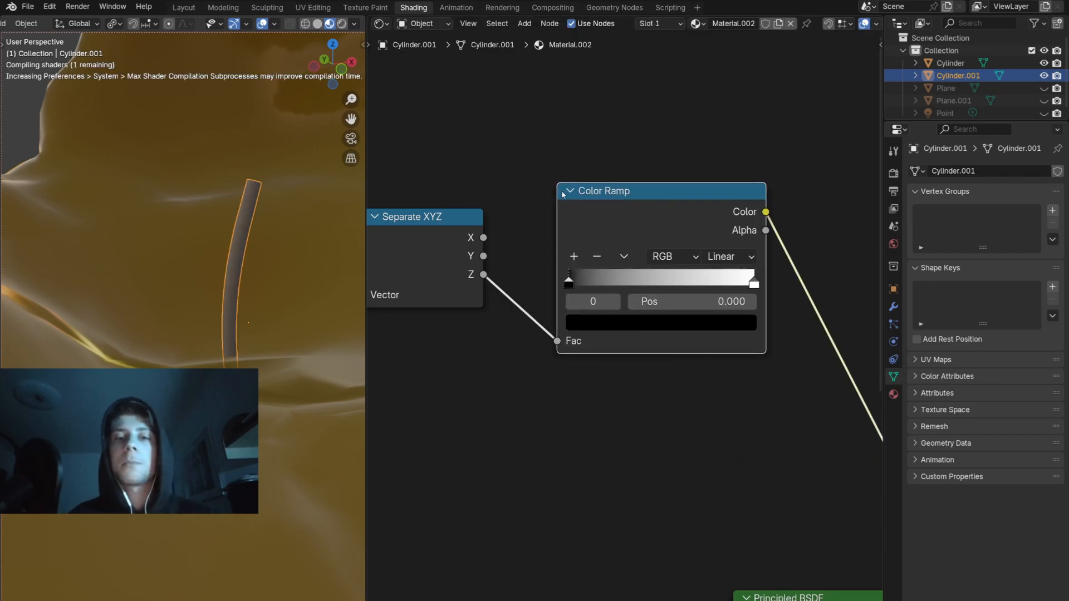
Step: Drag the ramp stops so the wick stays dark until near its tip
left_click_drag(569, 277, 581, 277)
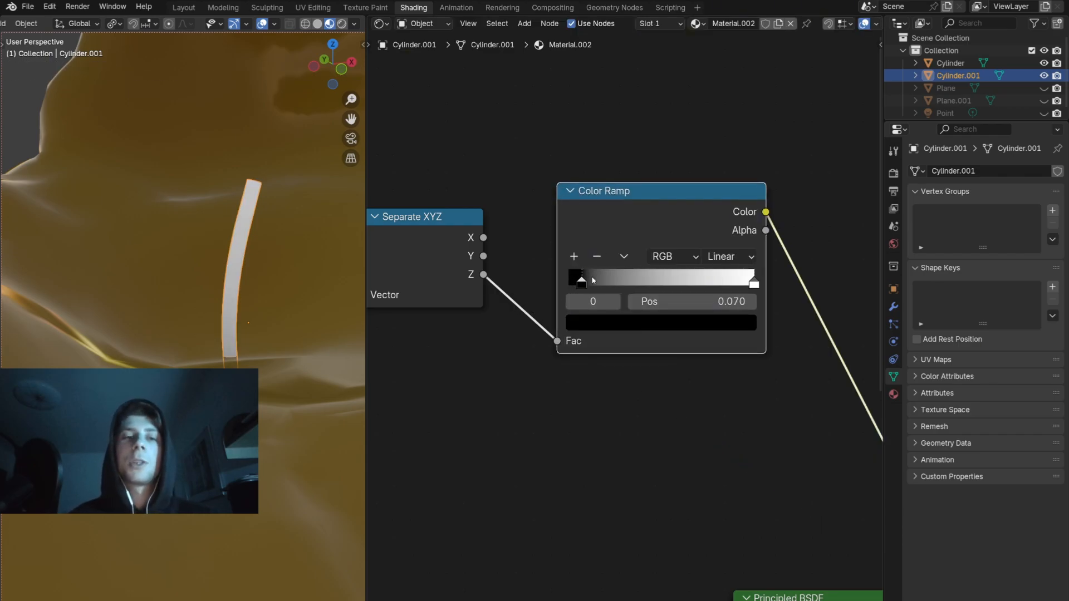
left_click_drag(581, 277, 636, 277)
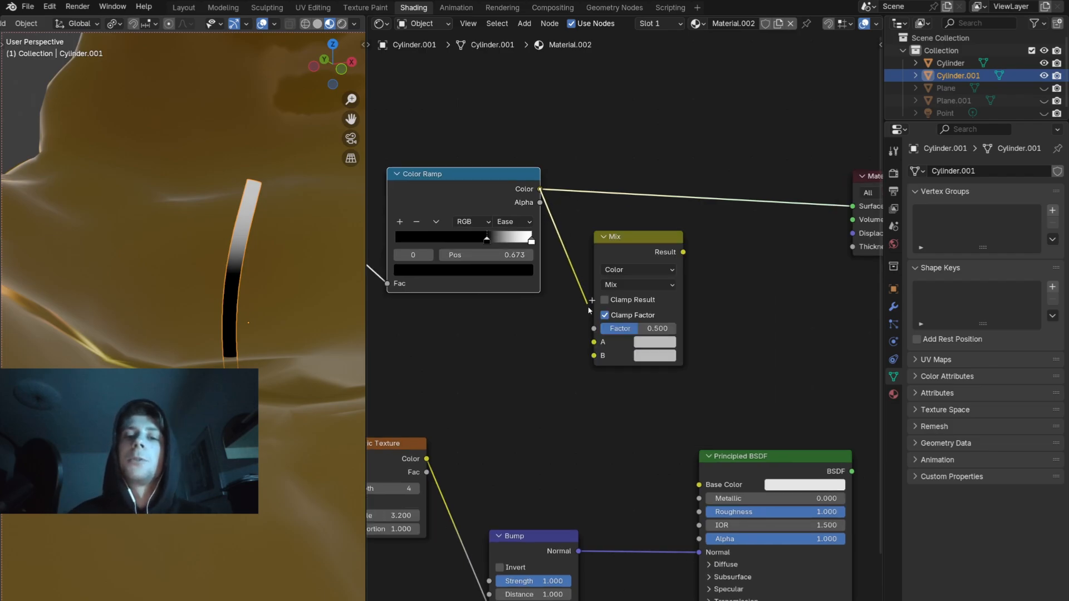
Step: Add a Mix Color node driven by the ramp, blending light grey with a black burned tip
left_click(655, 355)
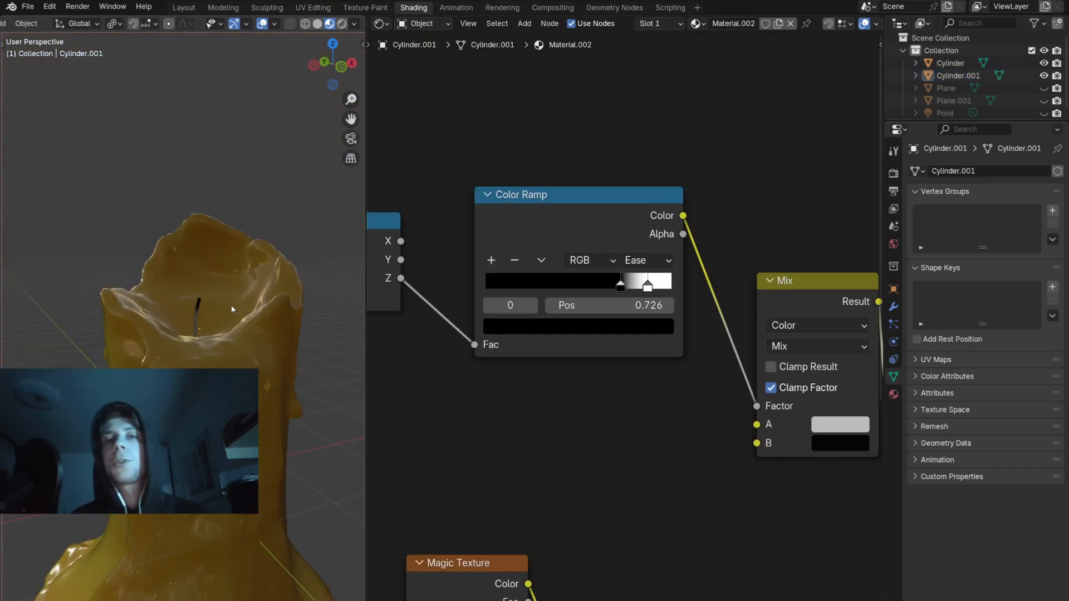
left_click(182, 7)
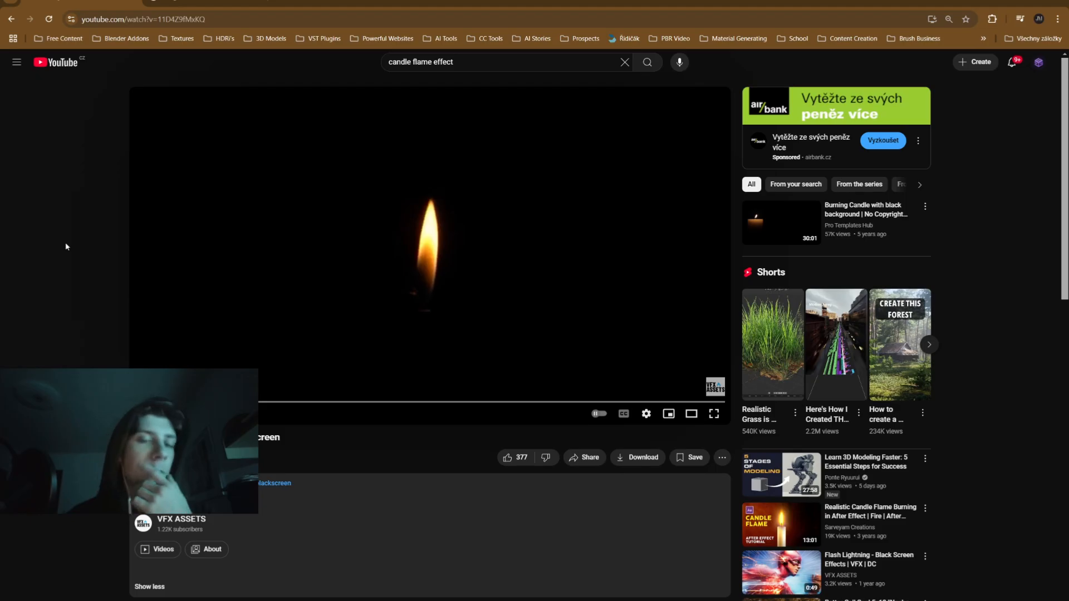
mouse_move(274, 266)
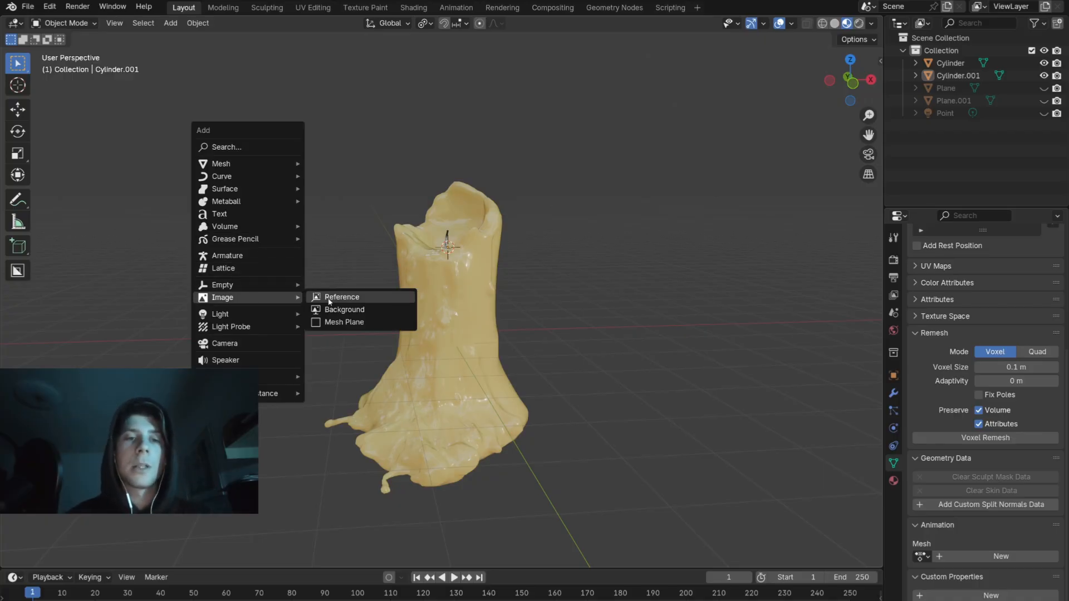
Step: Add the downloaded flame video as an image mesh plane behind the candle
left_click(341, 296)
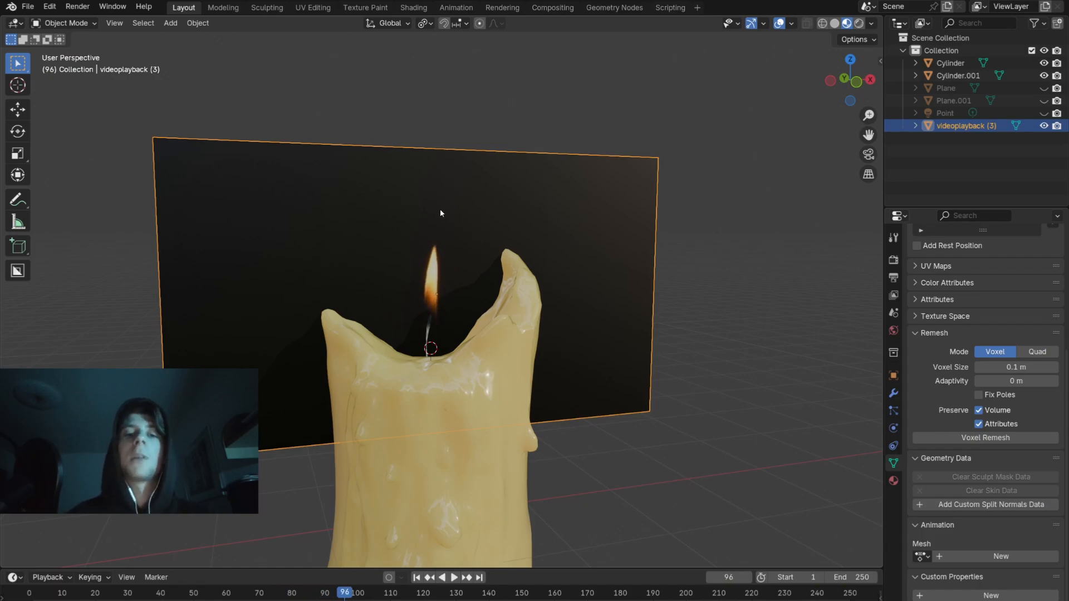
mouse_move(502, 225)
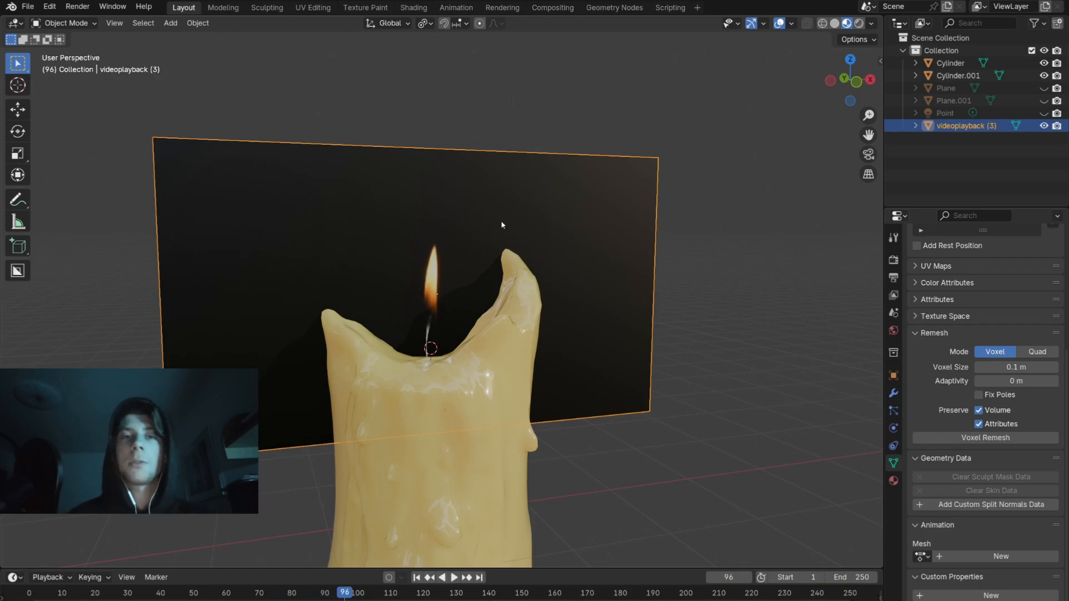
left_click(413, 6)
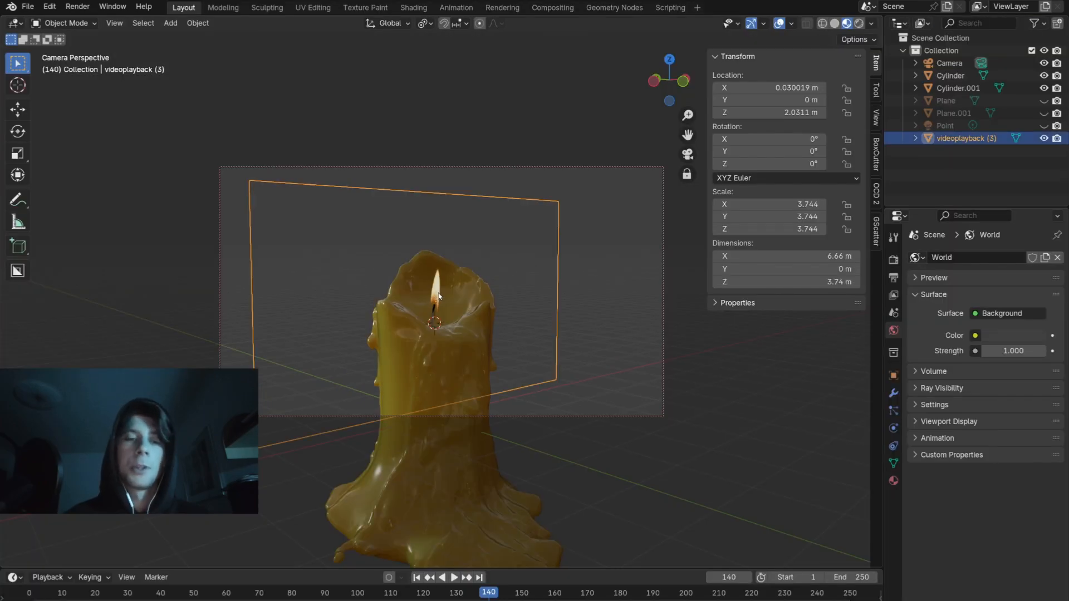
Step: Adjust the video plane transform in the N panel for the camera framing
left_click(894, 446)
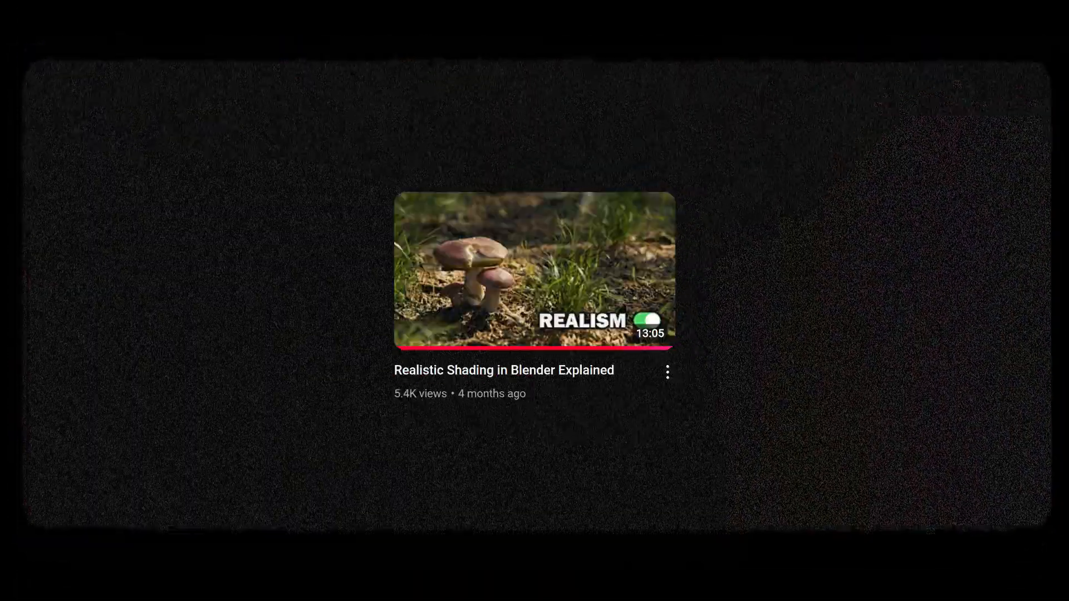
Step: Maximise the rendered camera view of the finished candle and flame
left_click(533, 270)
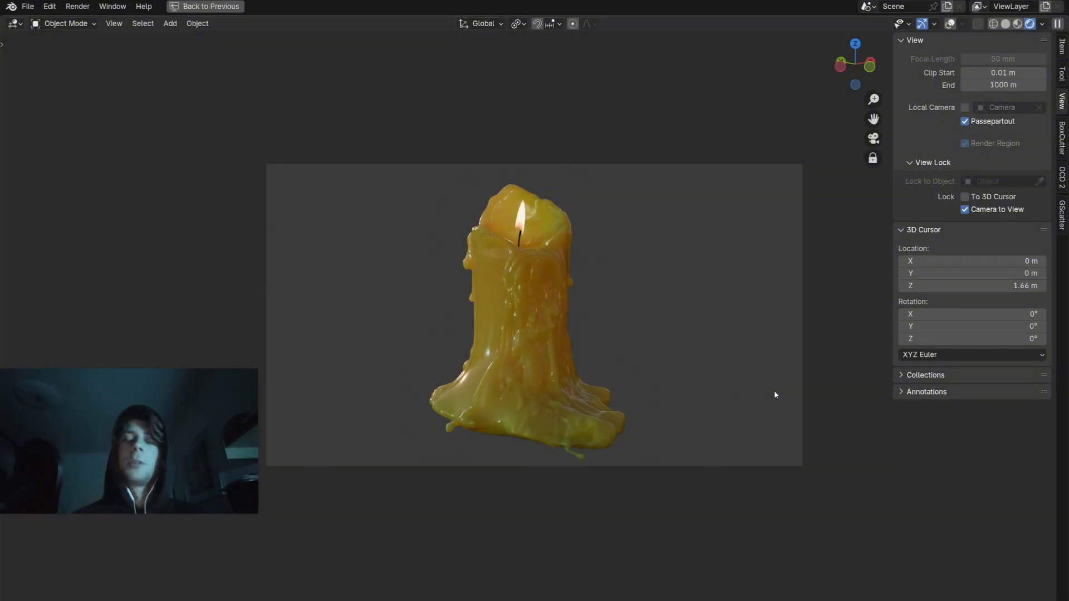